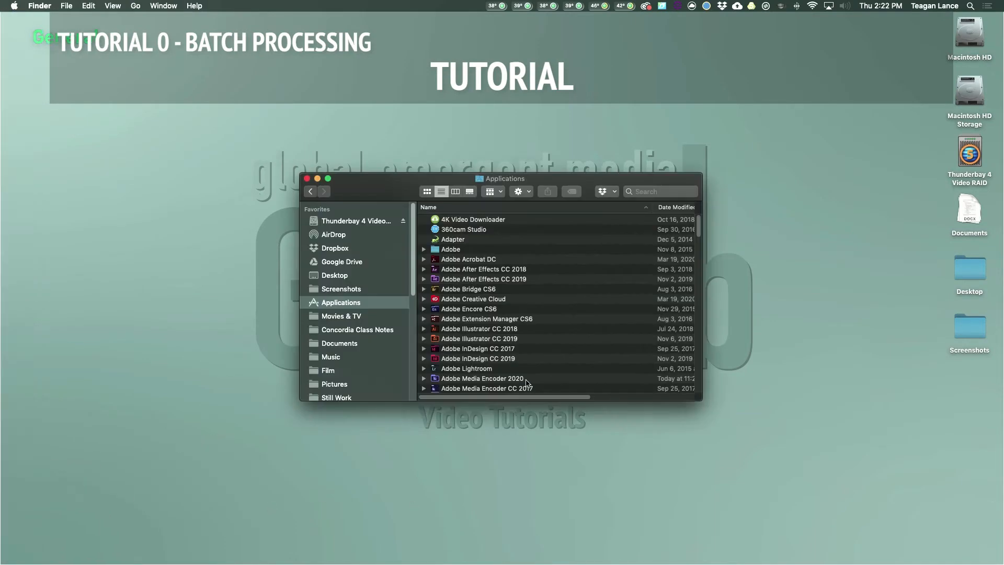
- Launch Adobe Media Encoder 2020 from its folder in the Applications list
left_click(482, 378)
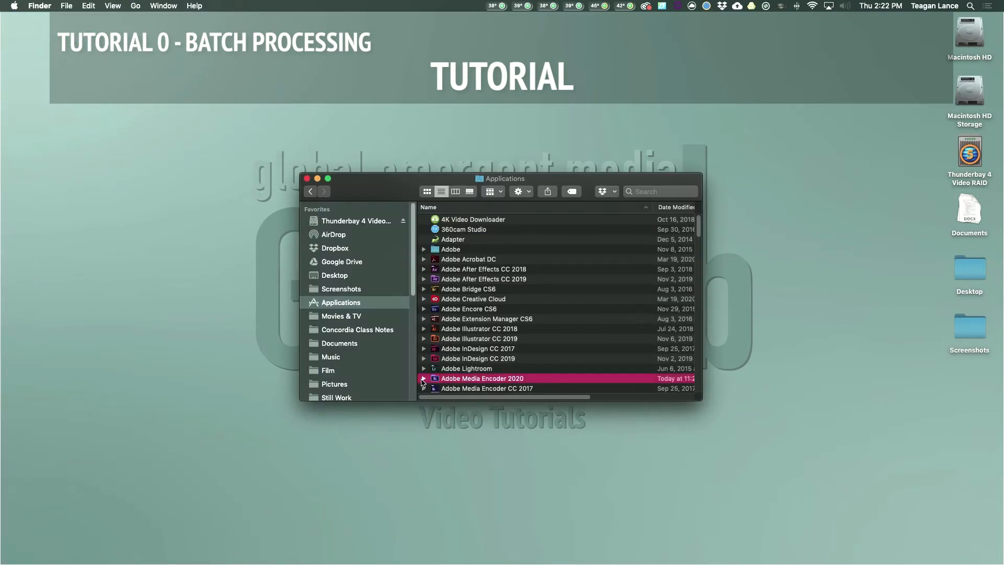
left_click(424, 378)
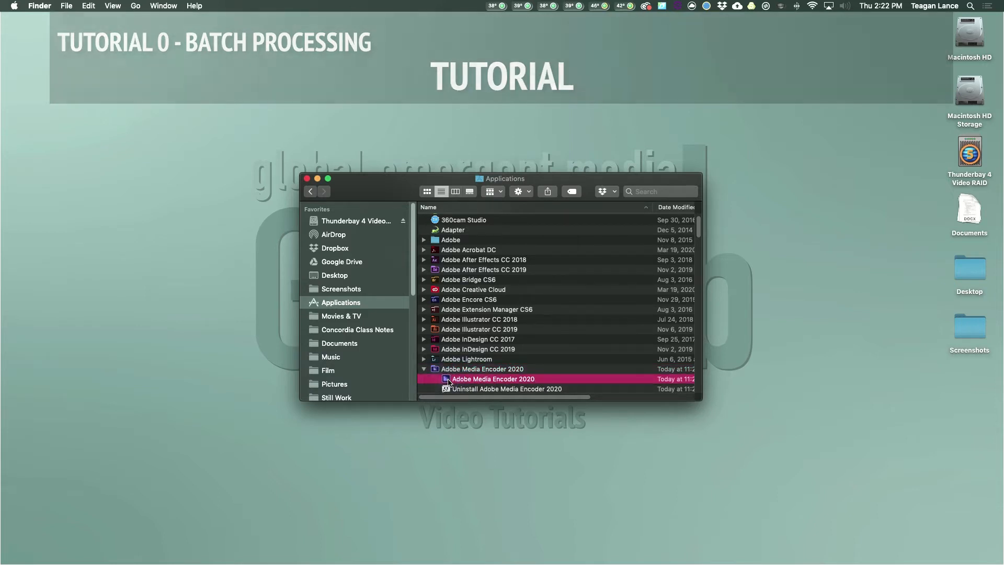
double_click(491, 378)
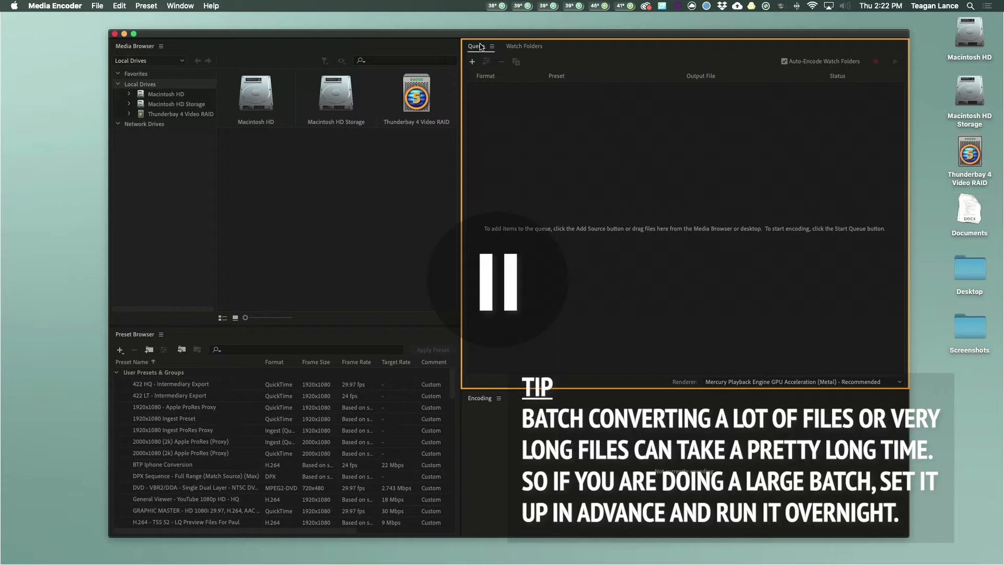
- Focus the empty encoding Queue panel before bringing Finder alongside
left_click(498, 280)
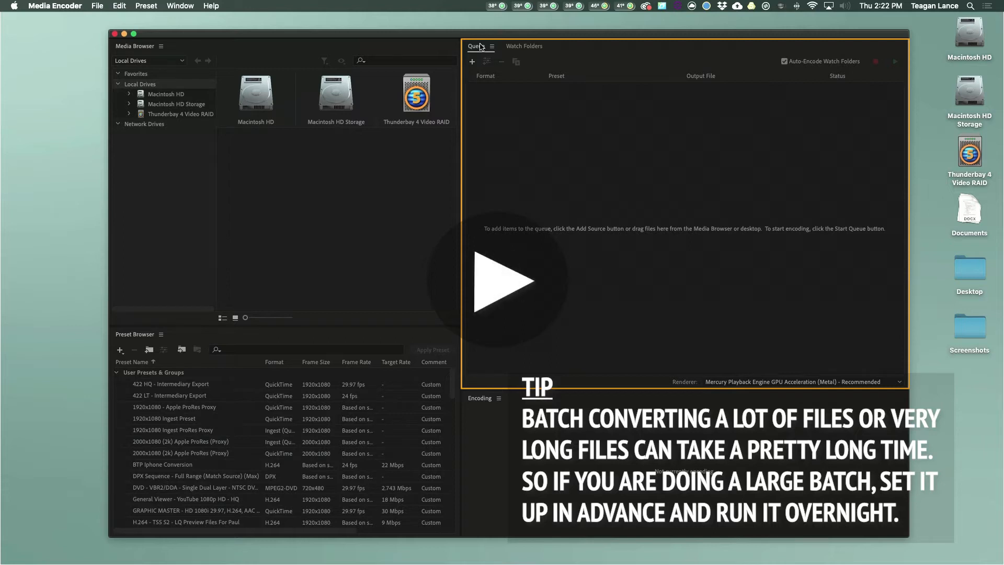
left_click(510, 281)
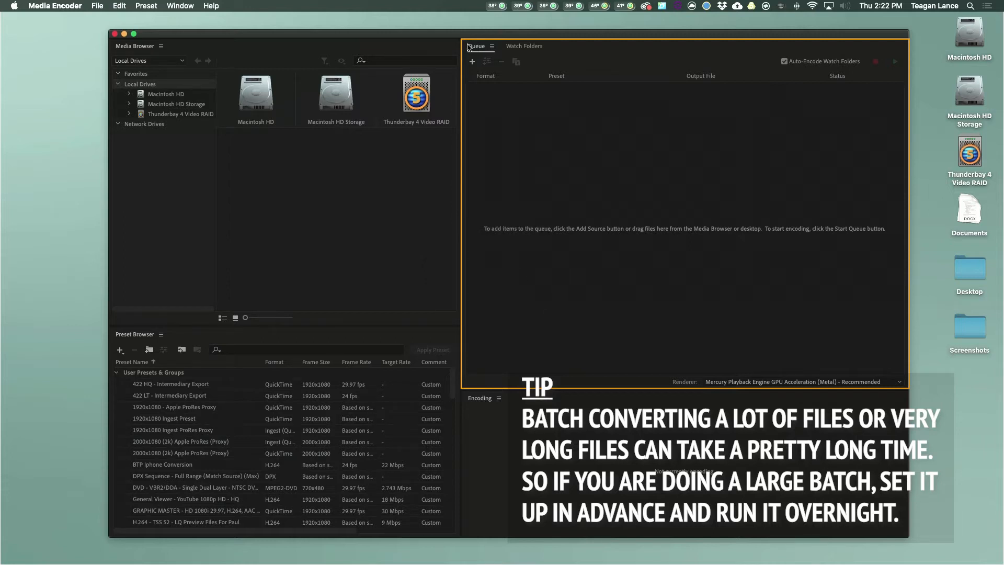
mouse_move(483, 72)
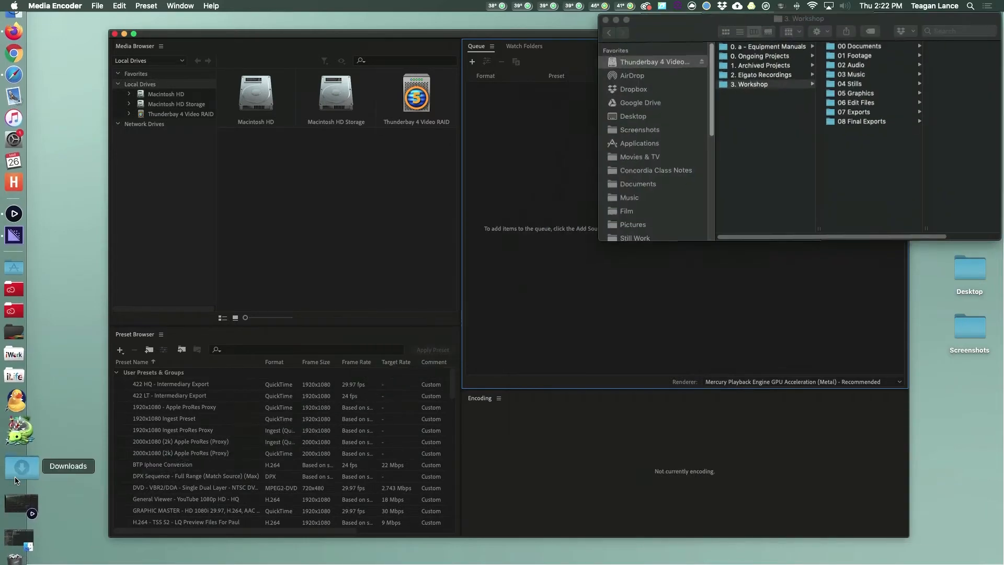
- Queue clips DJI_0001–DJI_0006 from Workshop > 01 Footage > 101MEDIA, then close Finder
left_click(749, 83)
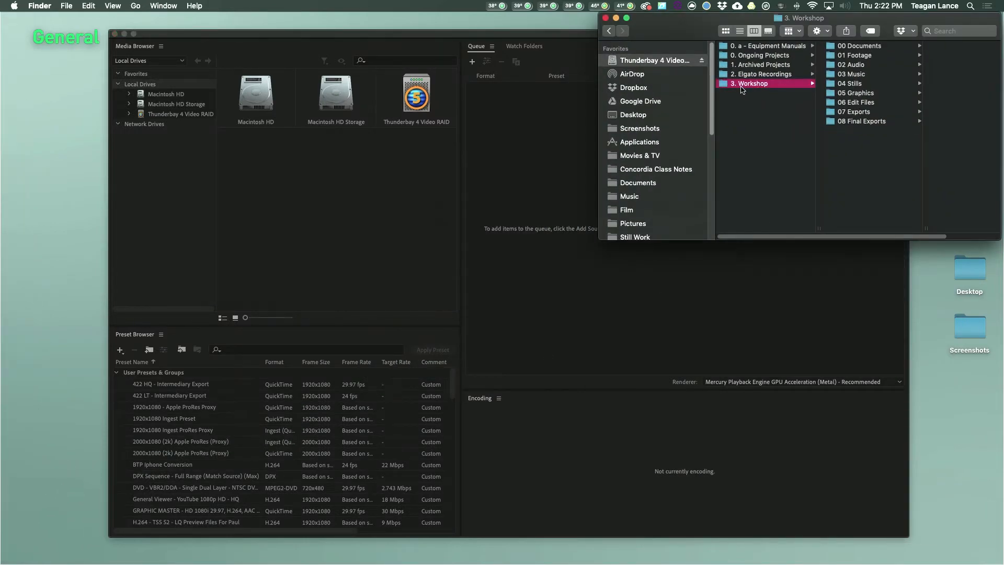
left_click(826, 55)
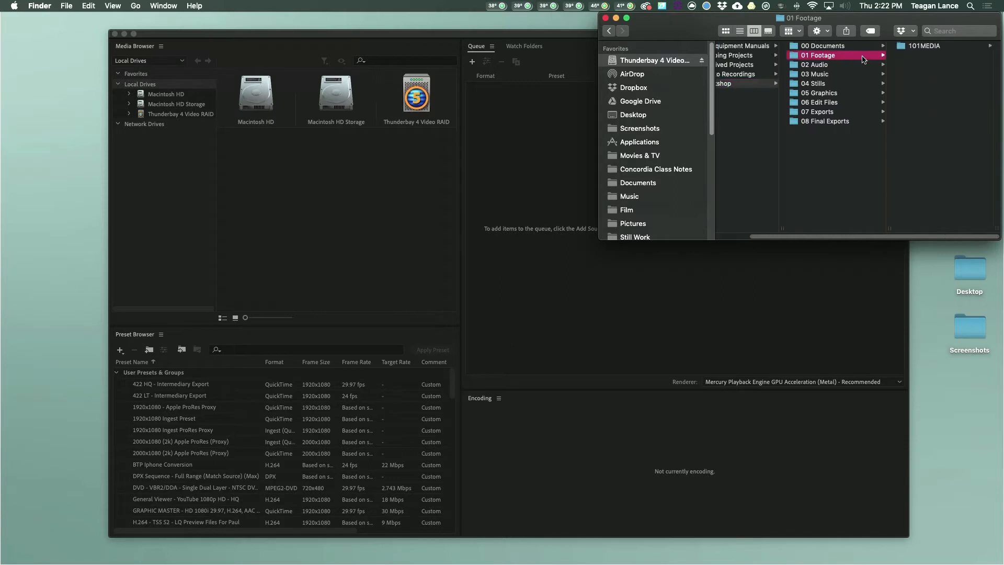
left_click(926, 45)
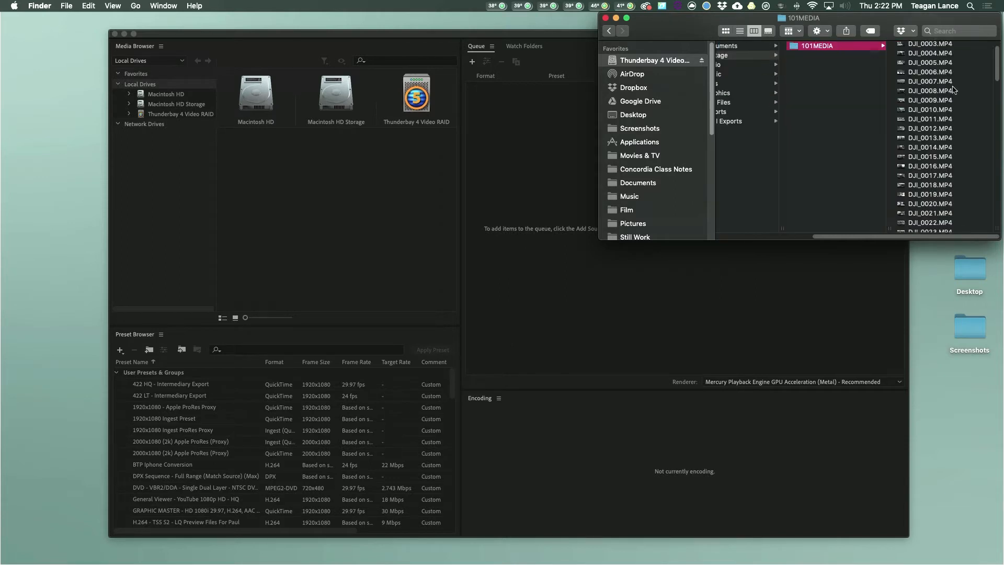
scroll("down", 3)
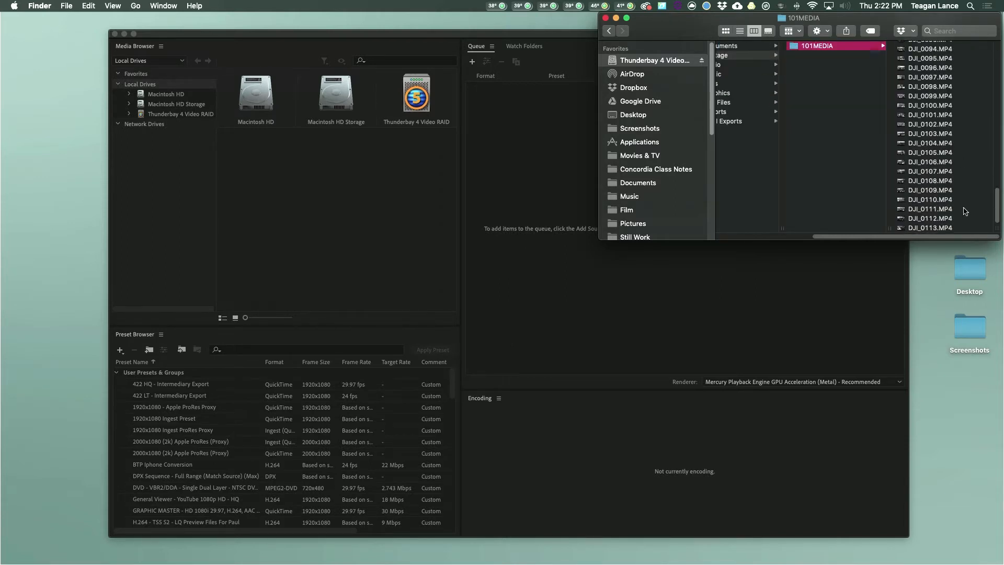
scroll("up", 3)
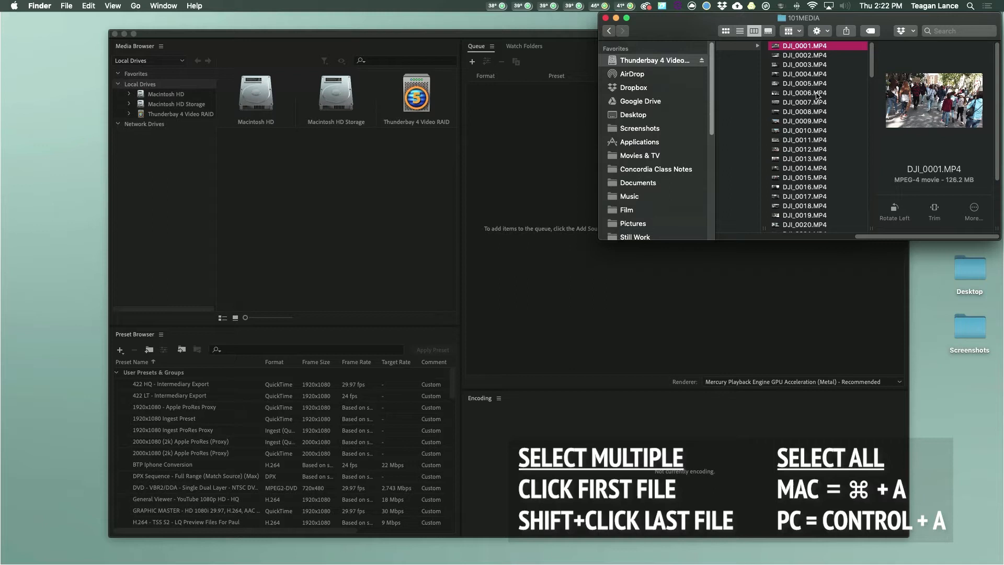
left_click(803, 92)
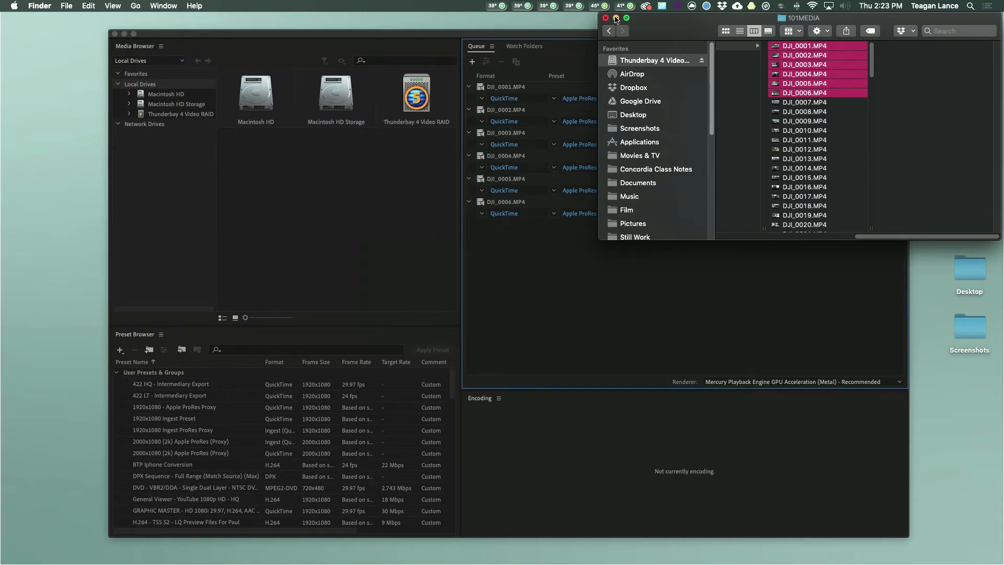
left_click(605, 19)
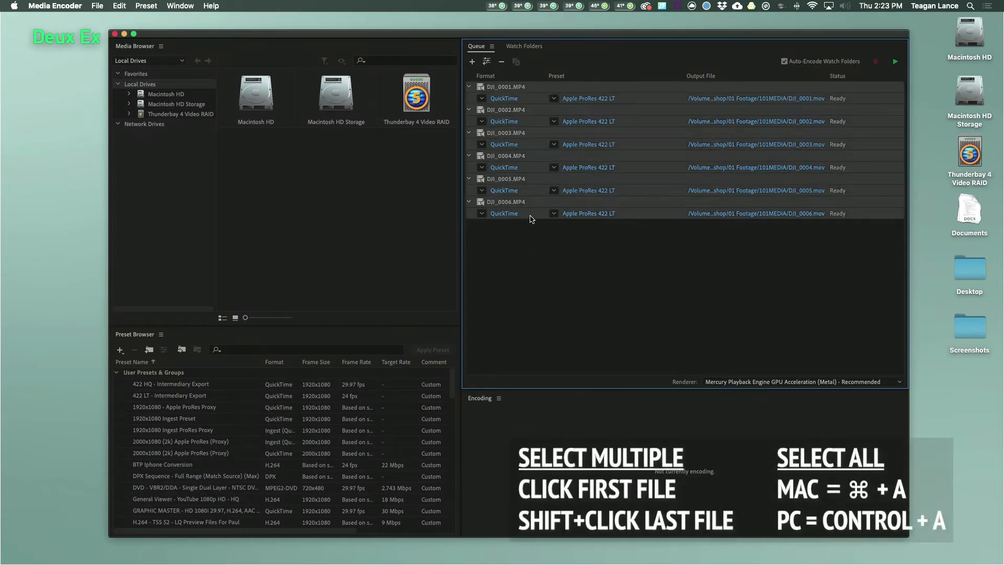
mouse_move(505, 213)
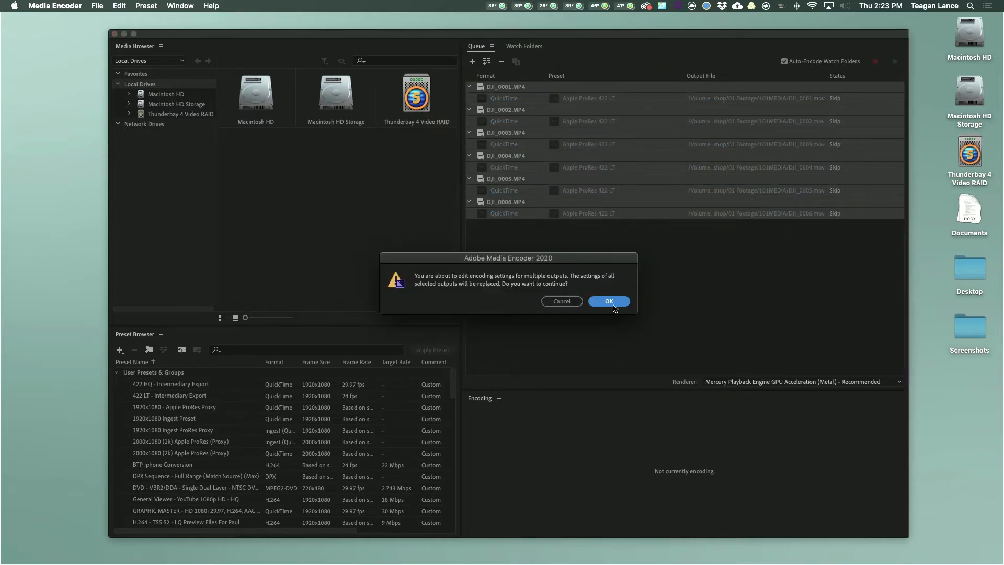
- Confirm the multiple-outputs warning to edit export settings for all six selected clips
left_click(607, 301)
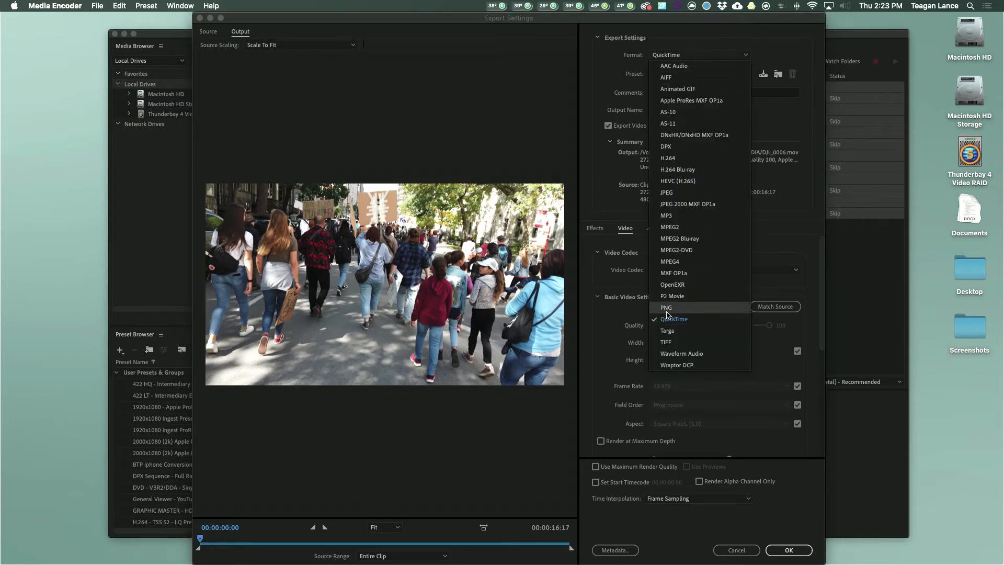
mouse_move(711, 321)
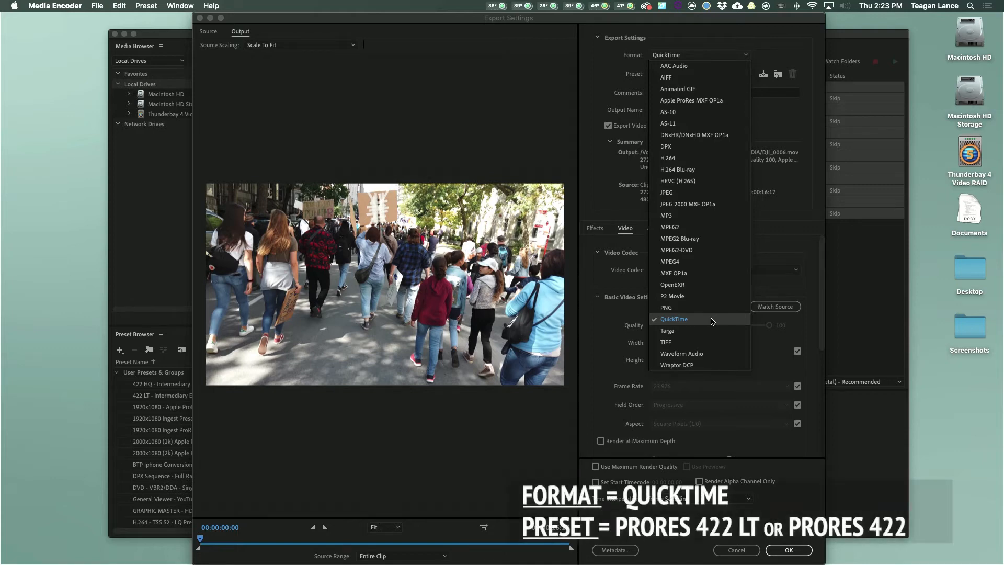
- Choose QuickTime as the output format in Export Settings
left_click(673, 319)
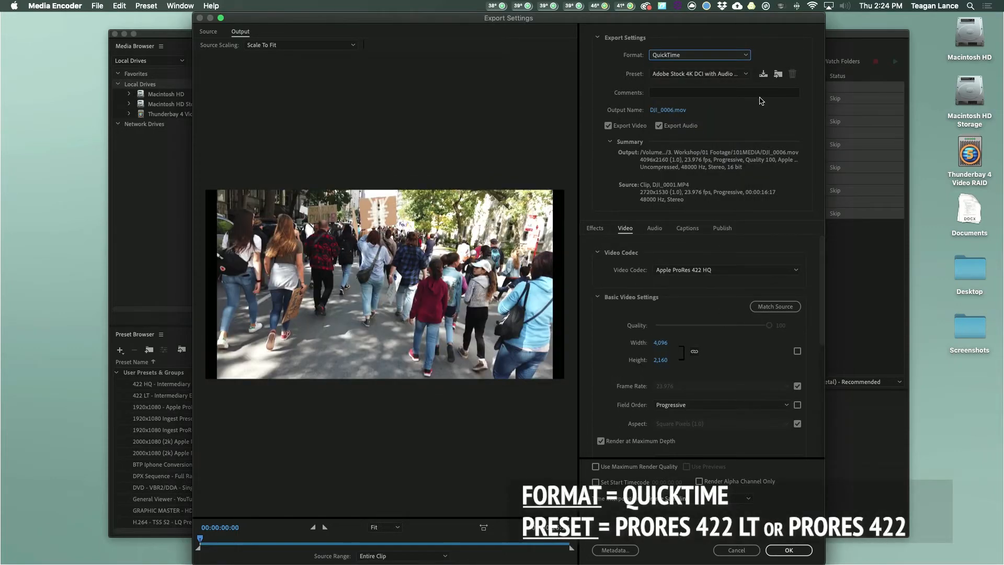
- Select the Apple ProRes 422 LT preset from the preset list
left_click(744, 74)
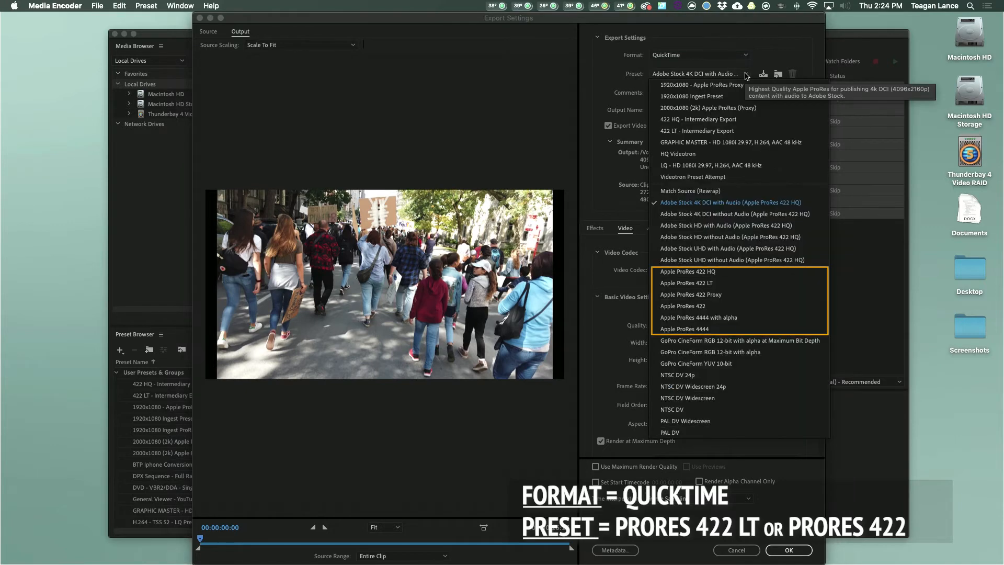
mouse_move(736, 271)
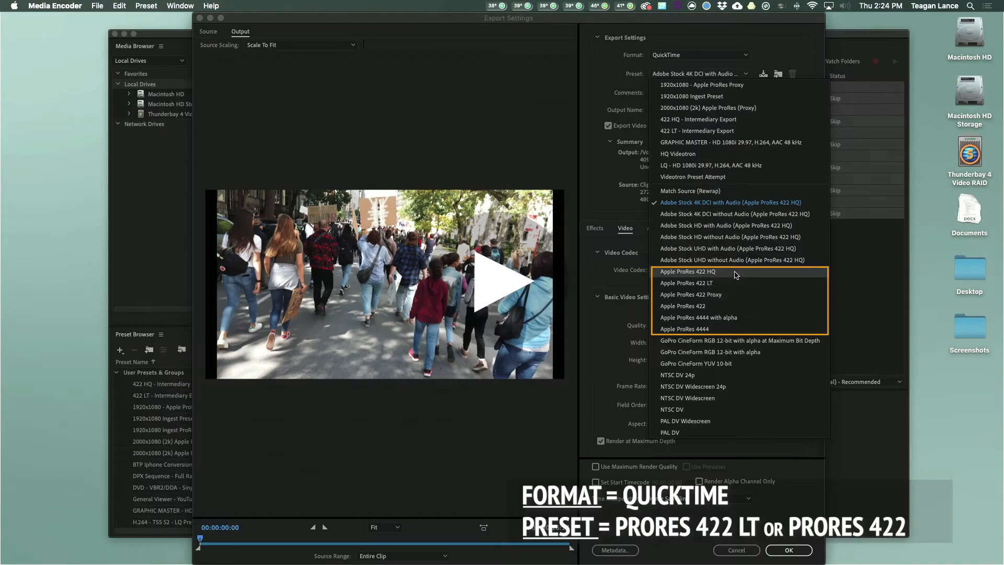
mouse_move(737, 283)
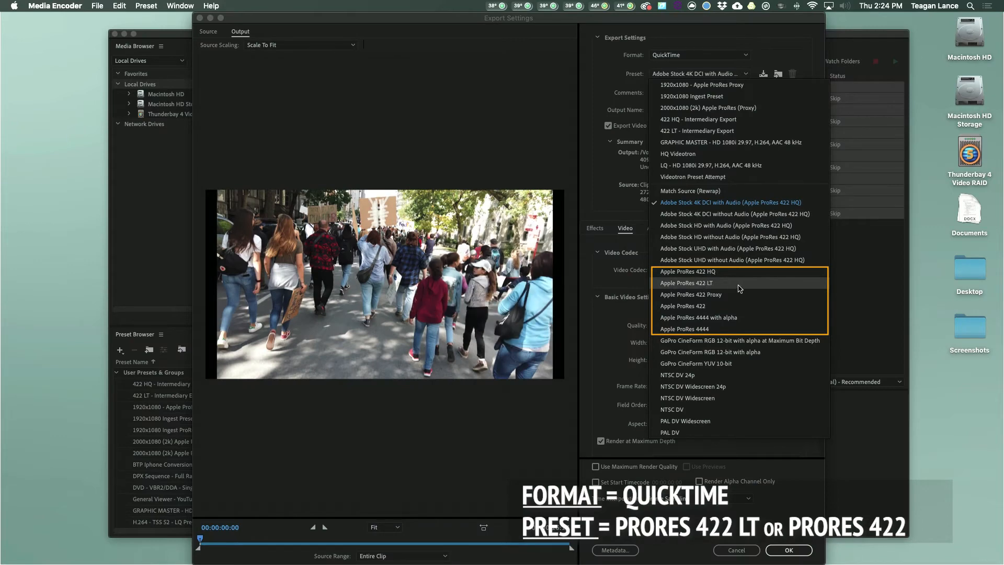
mouse_move(718, 309)
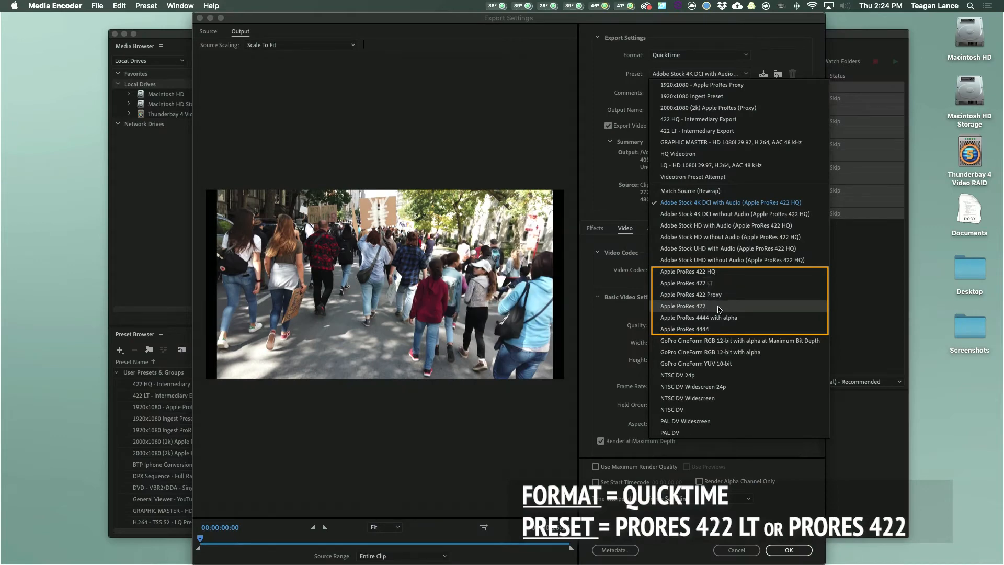
left_click(686, 283)
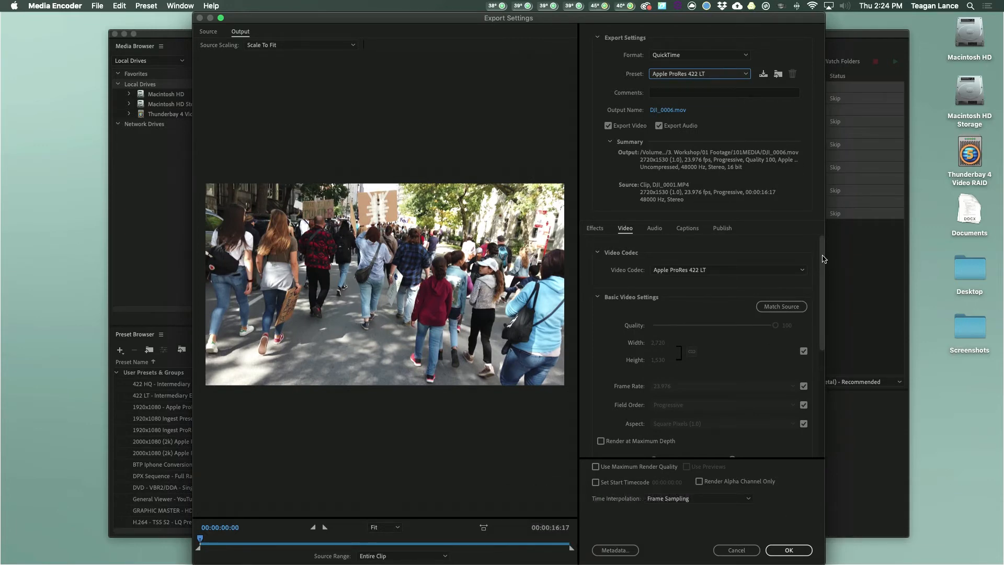
- Review the video settings and apply ProRes 422 LT to all six queued clips
scroll("down", 3)
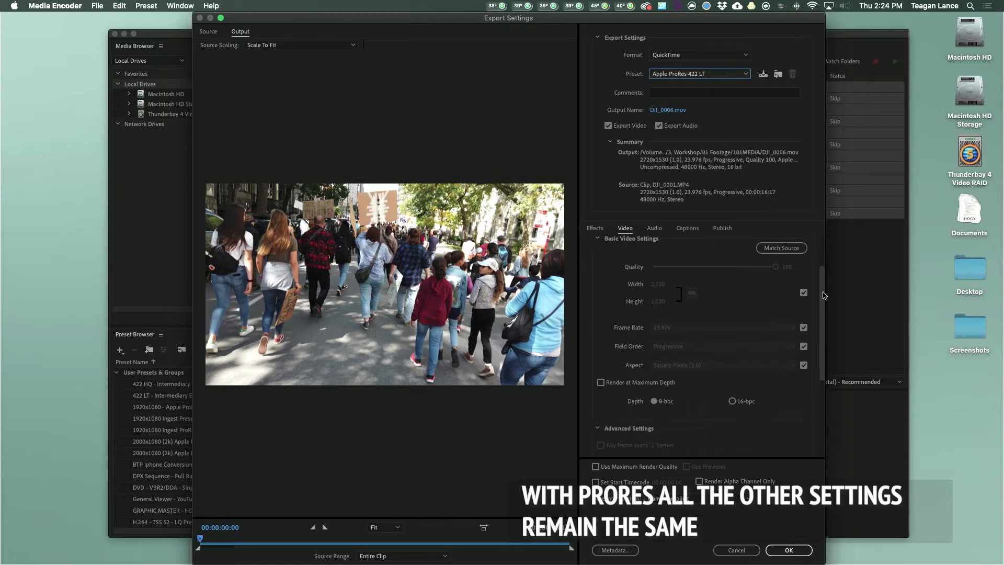
scroll("down", 3)
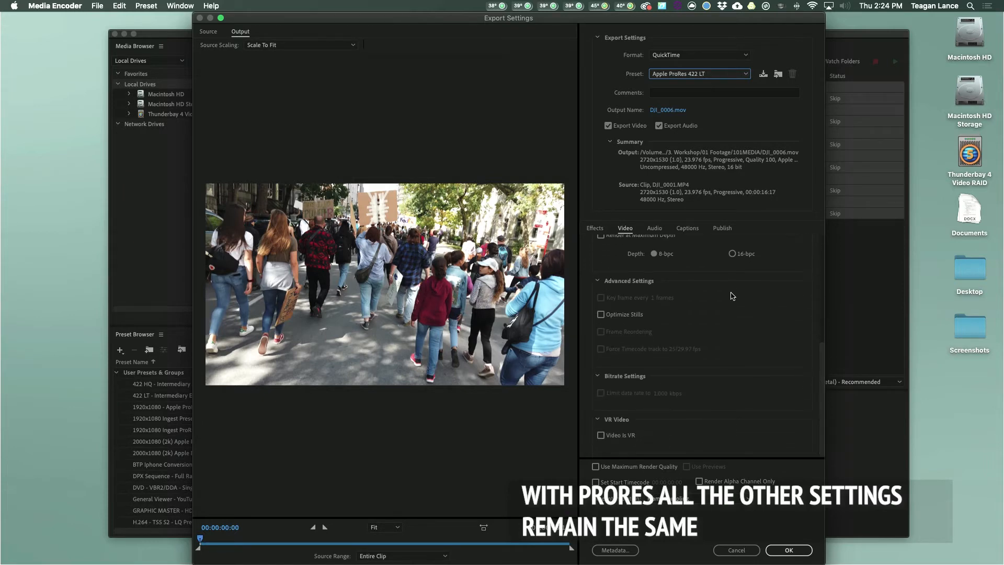
mouse_move(788, 550)
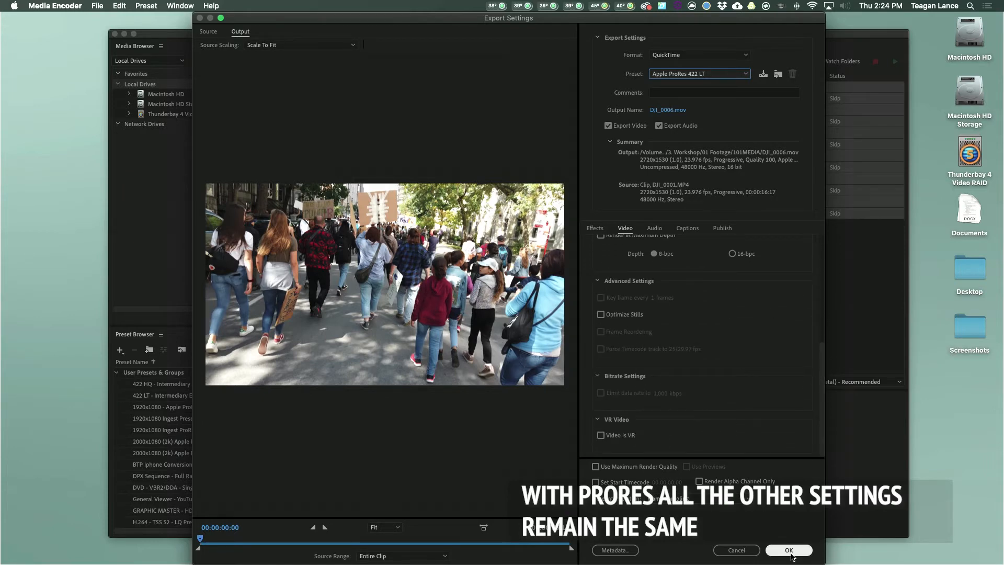
left_click(789, 550)
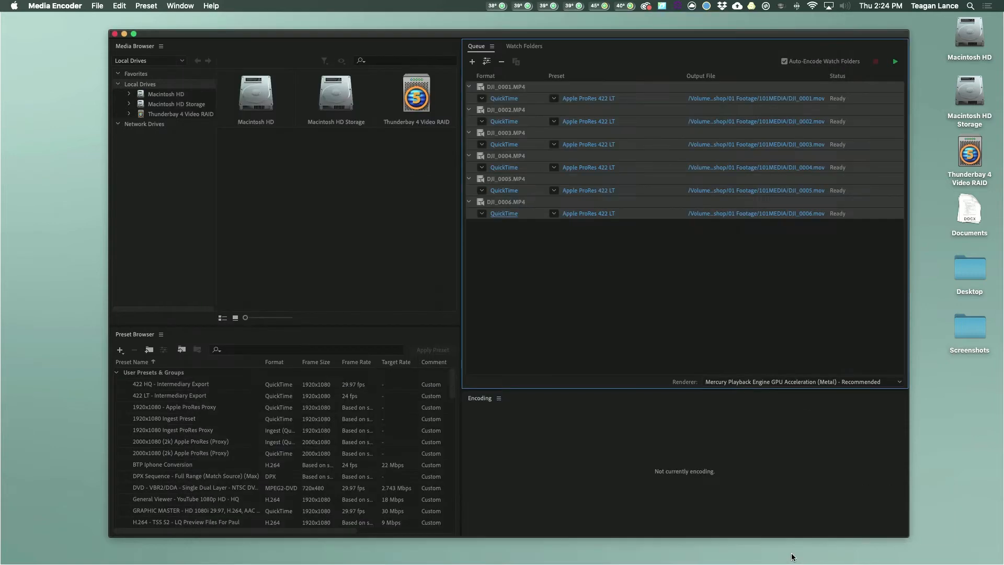
mouse_move(754, 101)
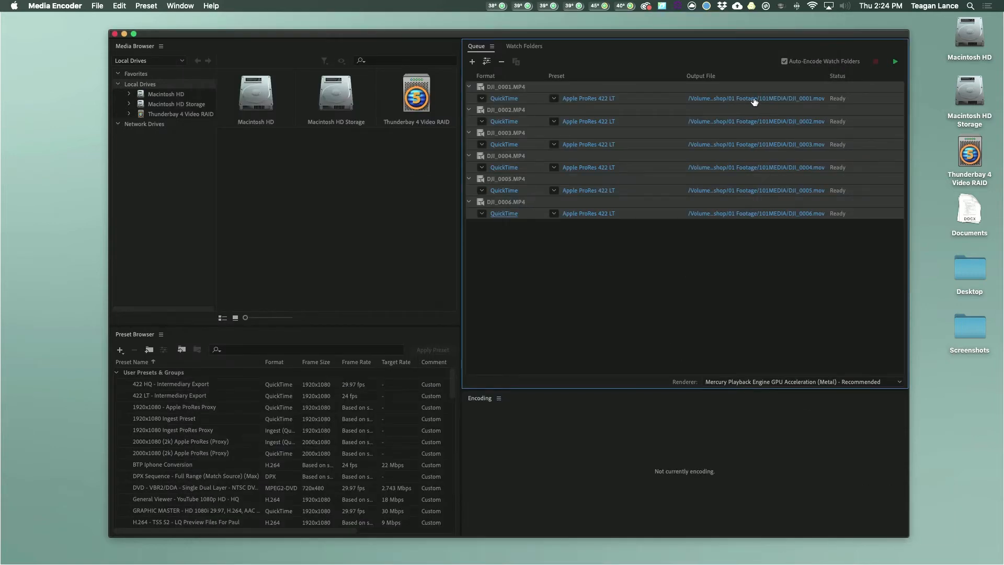
mouse_move(643, 225)
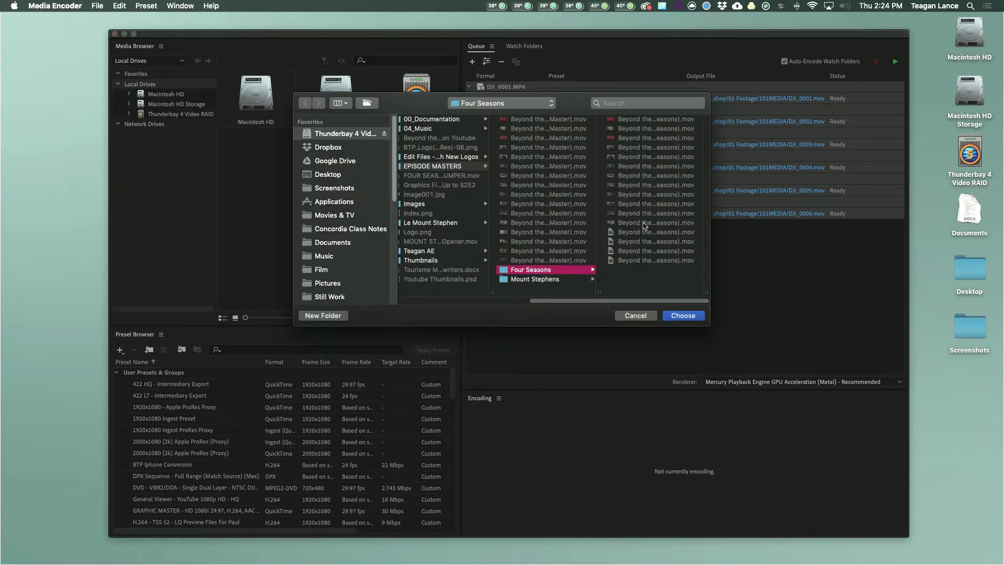
- Navigate the output chooser to Thunderbay 4 Video RAID > 3. Workshop > 01 Footage
left_click(346, 133)
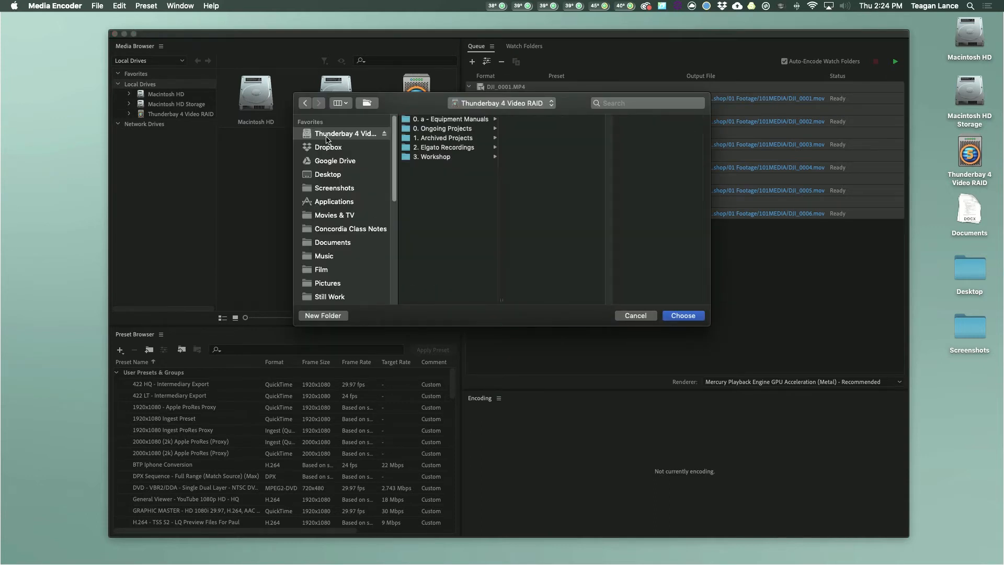
left_click(433, 156)
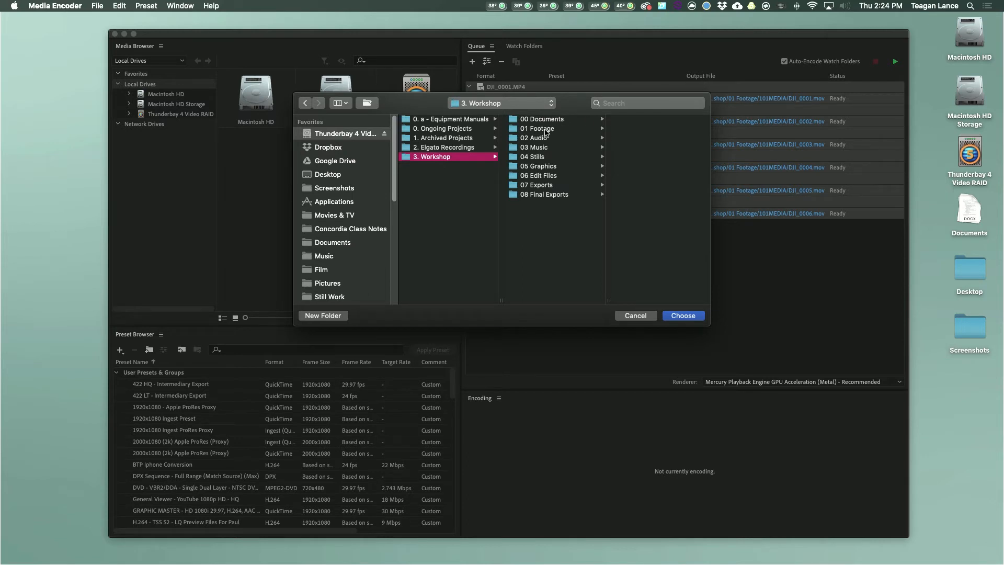
left_click(537, 128)
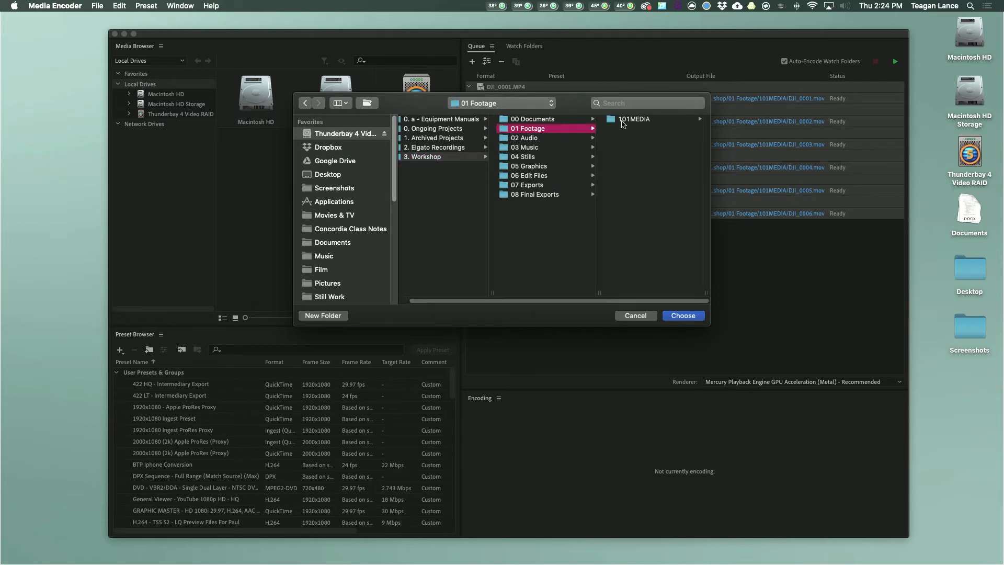
- Create a '101MEDIA (Converted)' folder there and choose it as the output destination
left_click(323, 314)
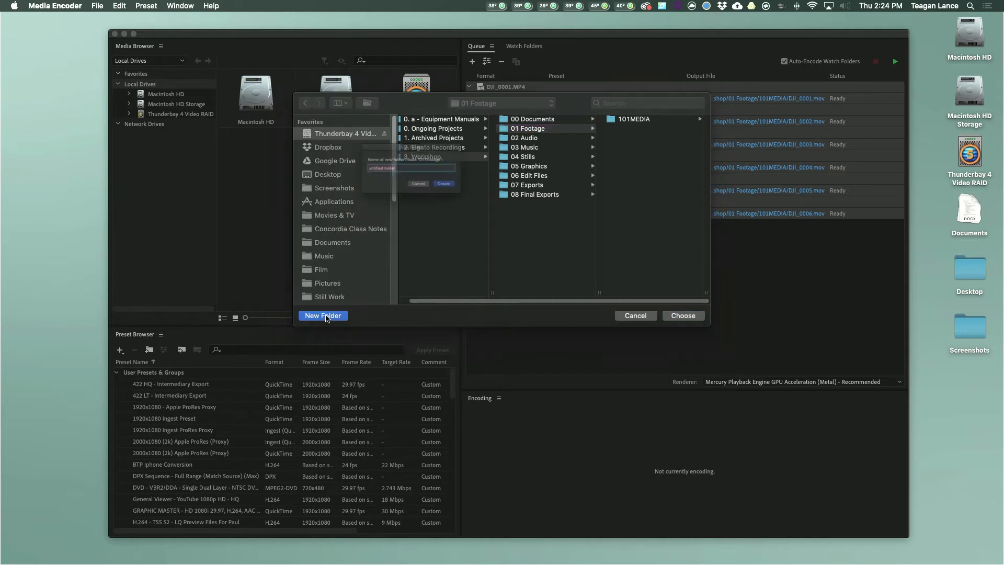
left_click(323, 315)
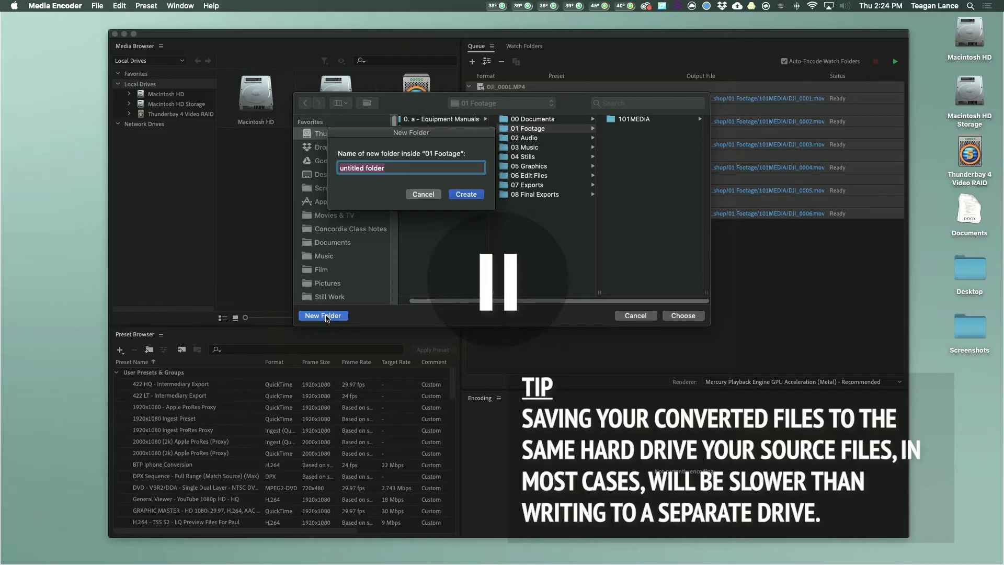
left_click(498, 280)
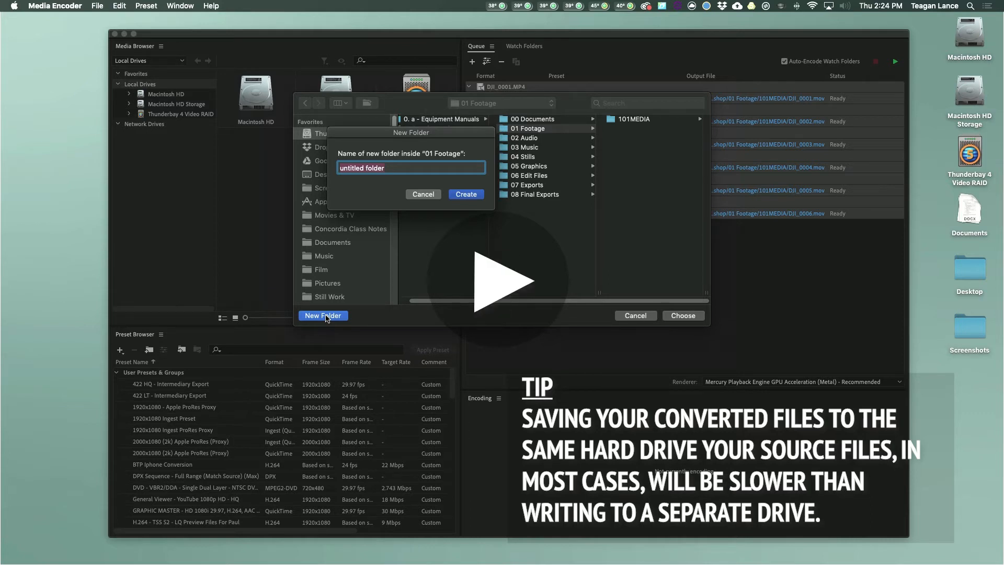
type("101MEDIA (Con")
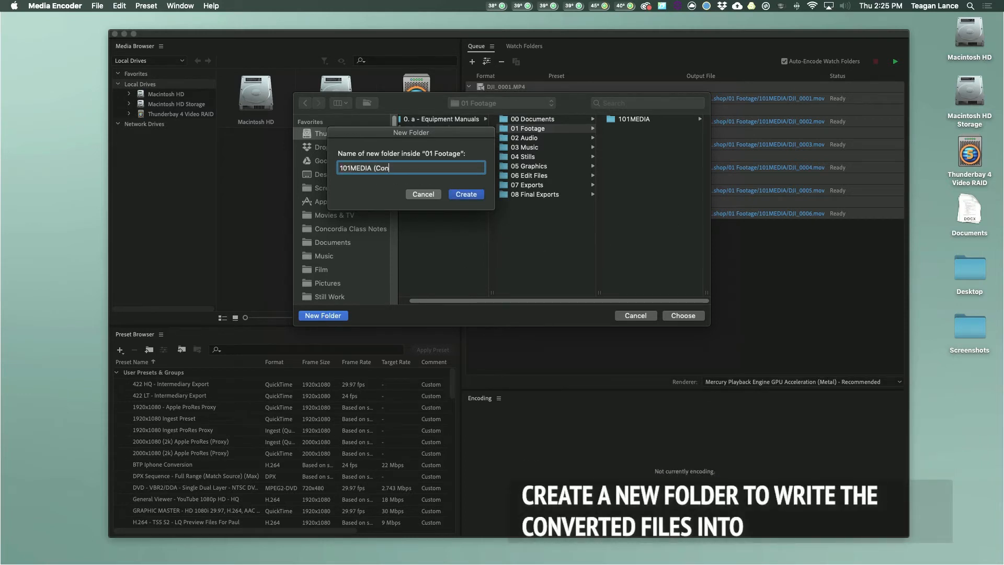
left_click(465, 195)
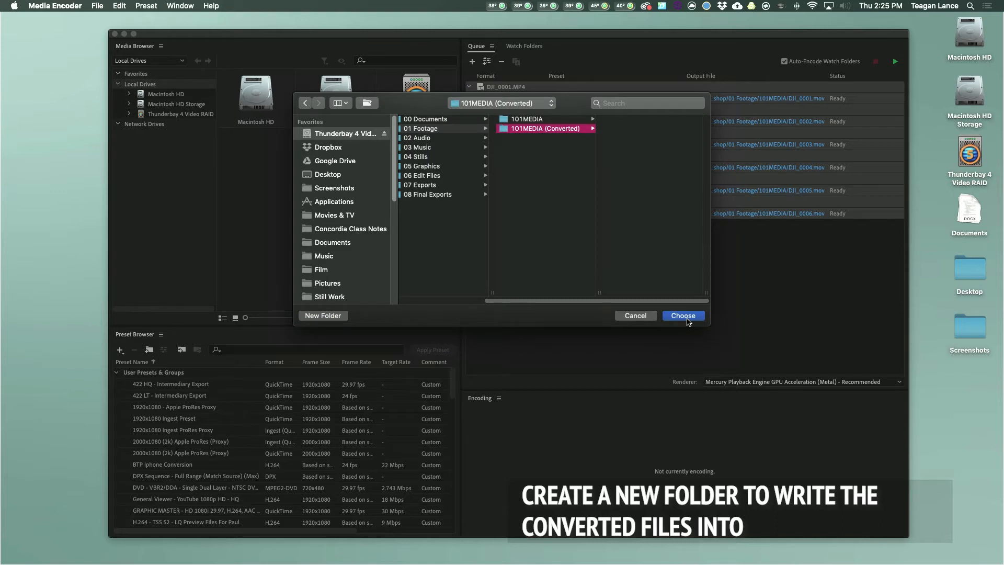
left_click(683, 315)
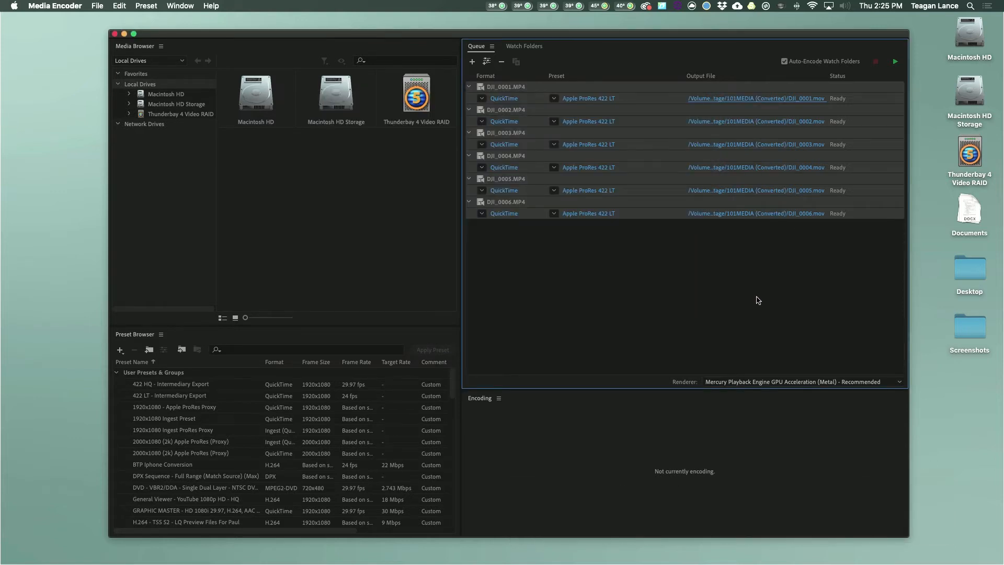
mouse_move(894, 70)
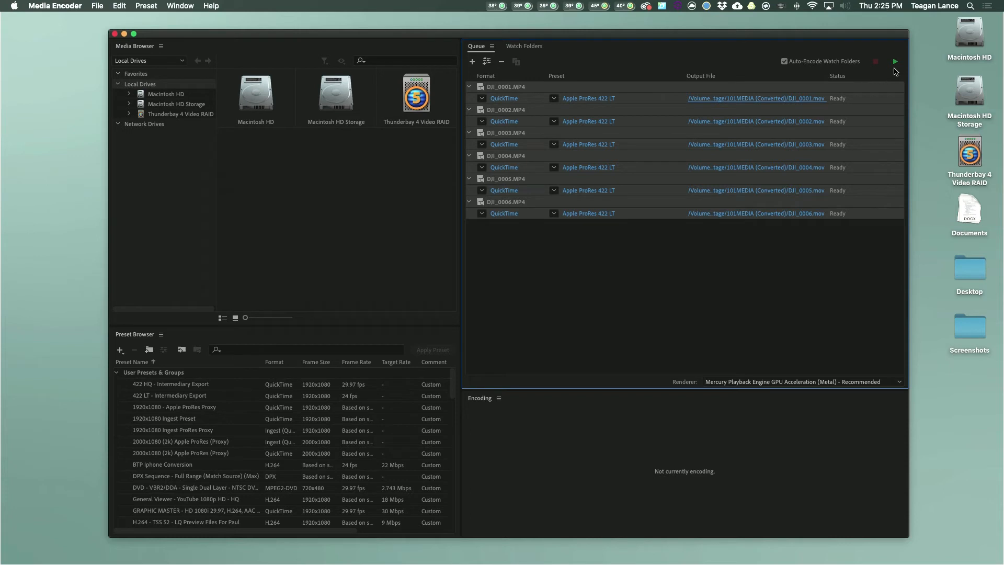
mouse_move(895, 61)
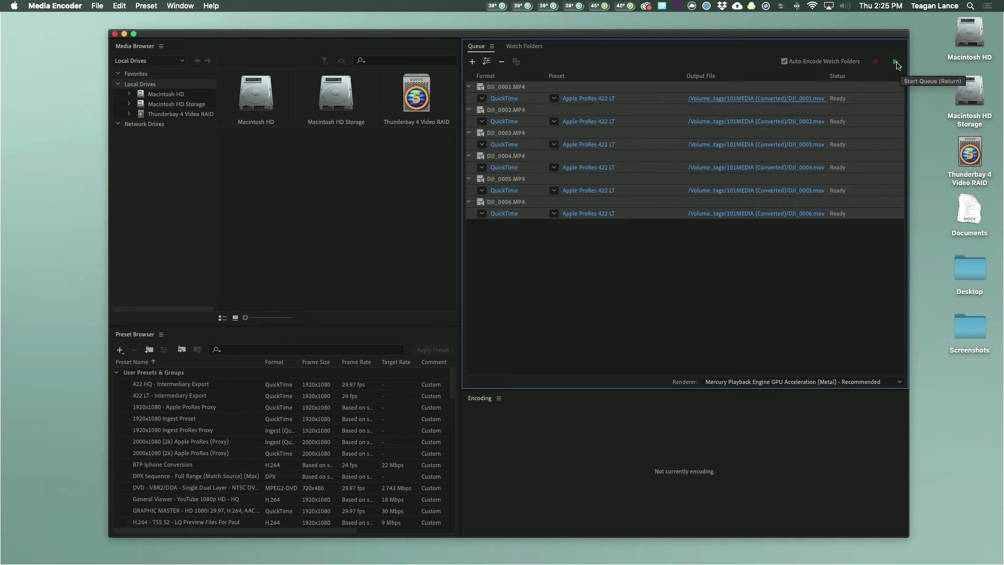
mouse_move(897, 64)
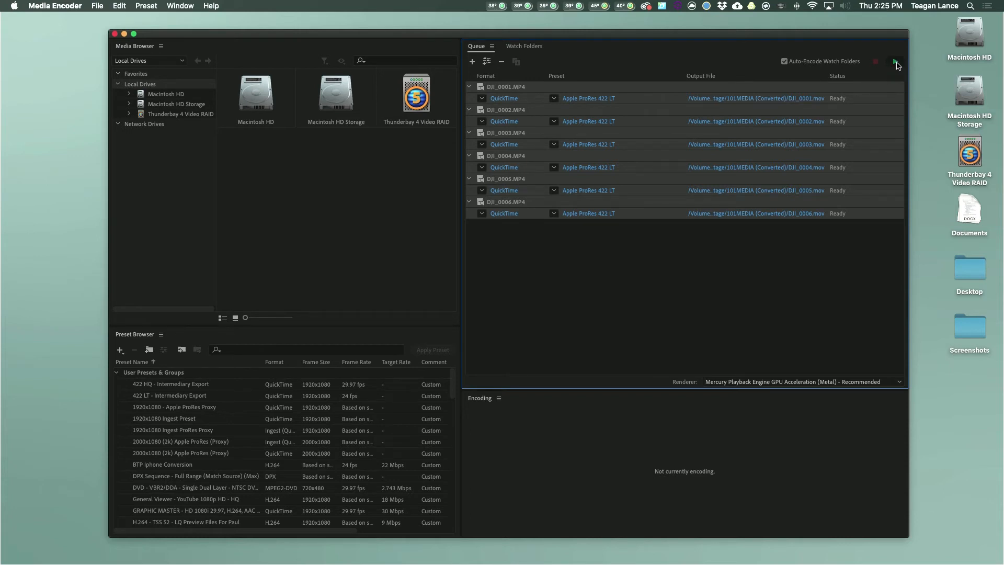
- Start the queue to encode all six DJI clips to ProRes 422 LT
left_click(897, 62)
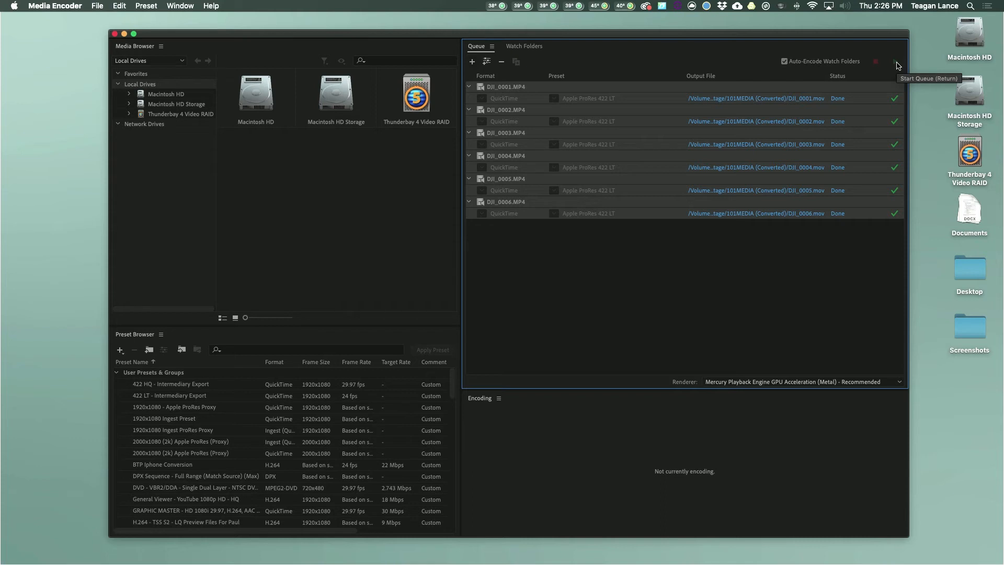
mouse_move(629, 97)
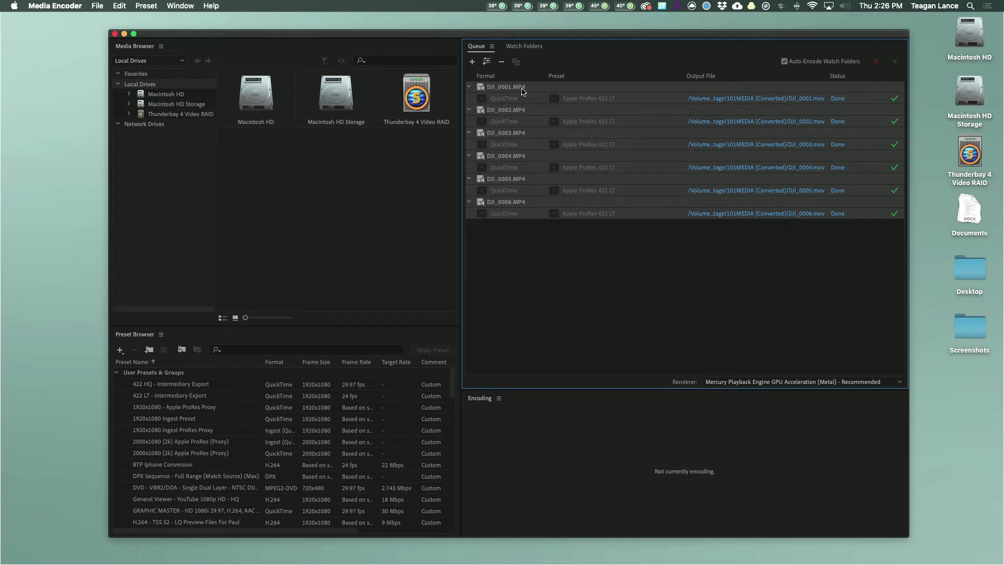
mouse_move(521, 86)
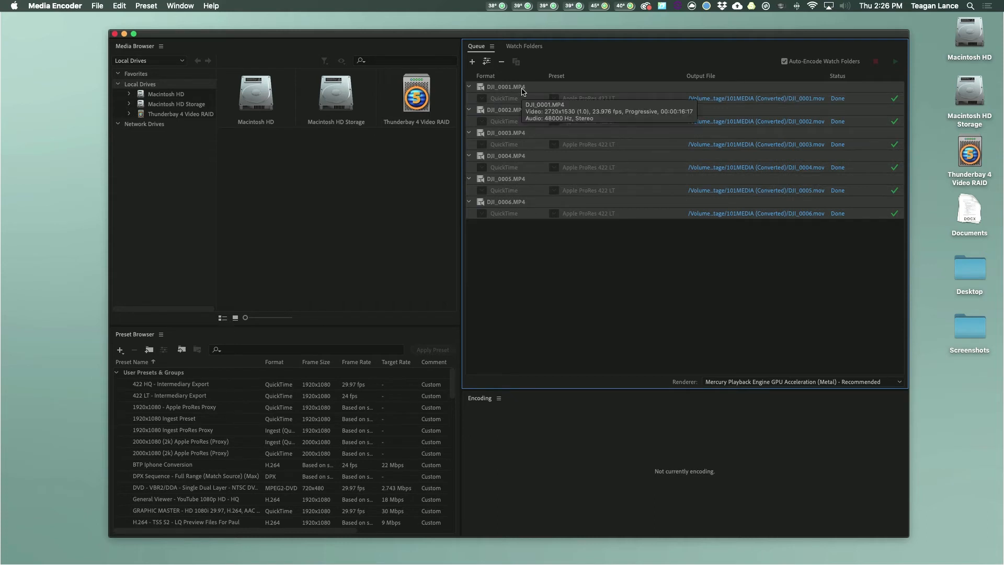
- Remove the finished ProRes items from the queue and confirm
left_click(501, 62)
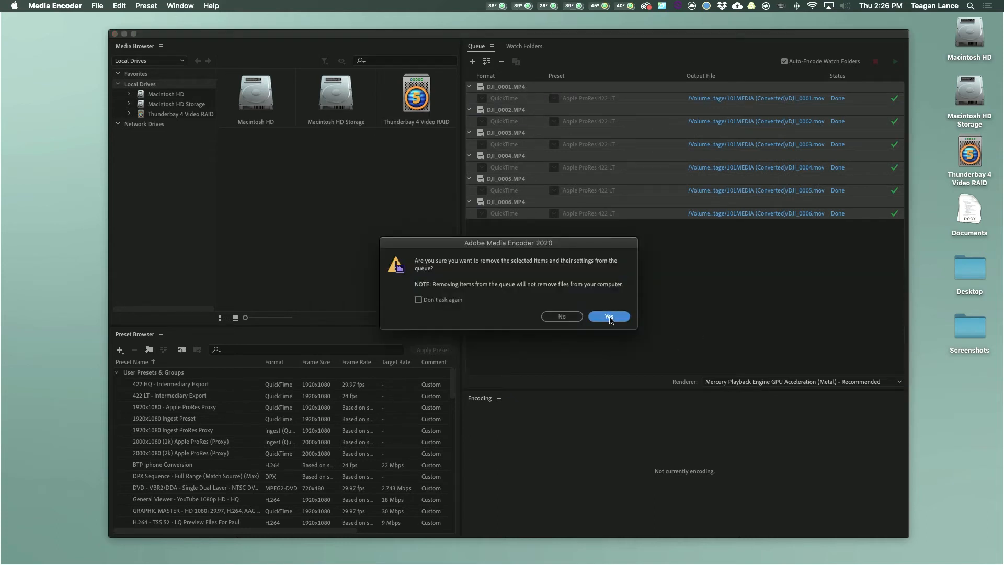
left_click(606, 316)
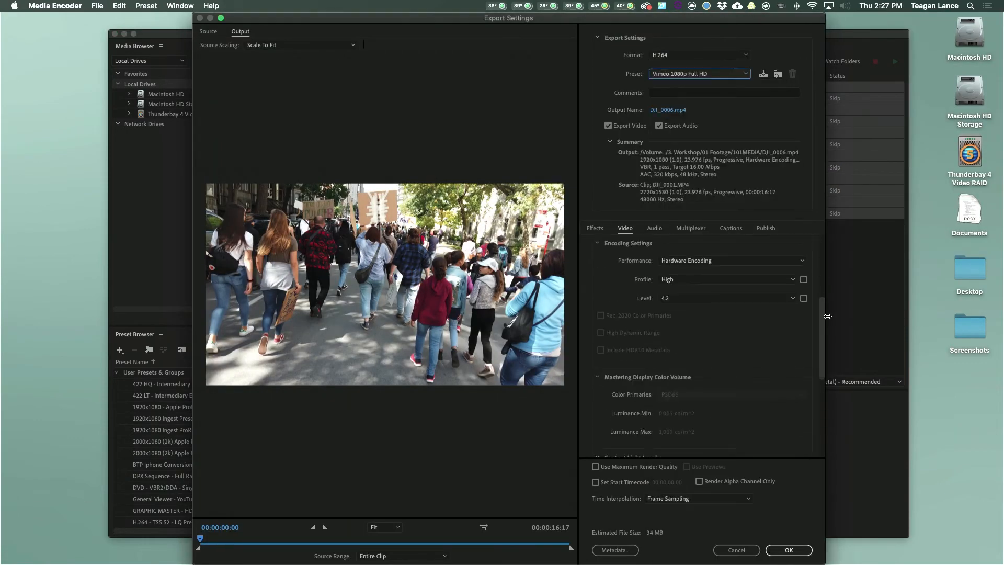
- Queue the six DJI clips as H.264 Vimeo 1080p into a new 101MEDIA (Converted H264) folder and start encoding
left_click(595, 466)
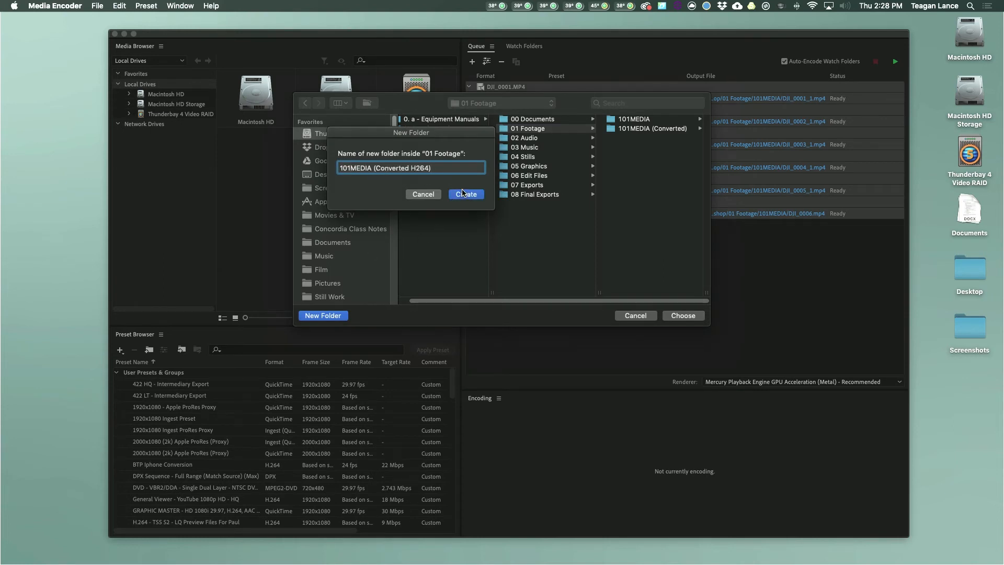
left_click(466, 195)
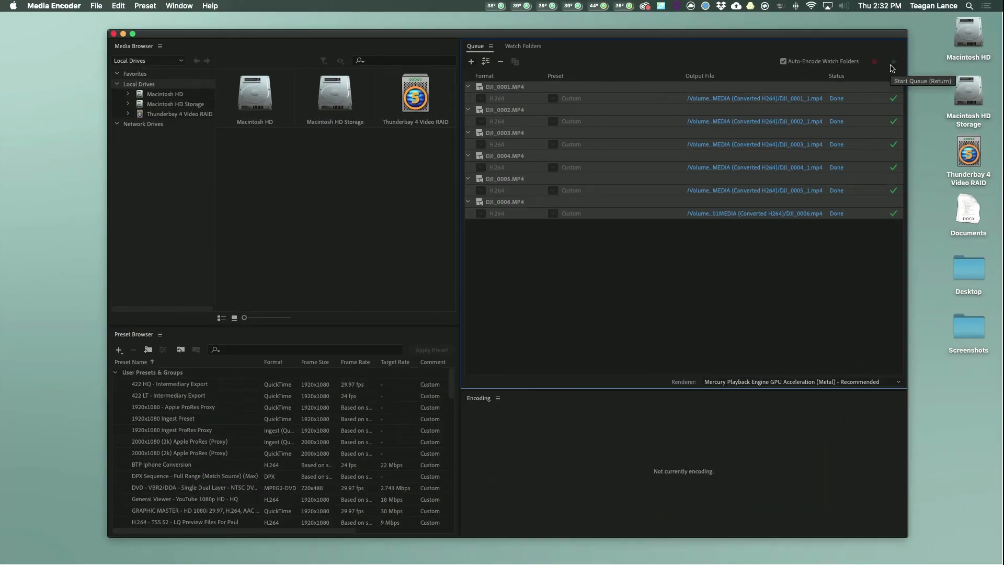
mouse_move(528, 79)
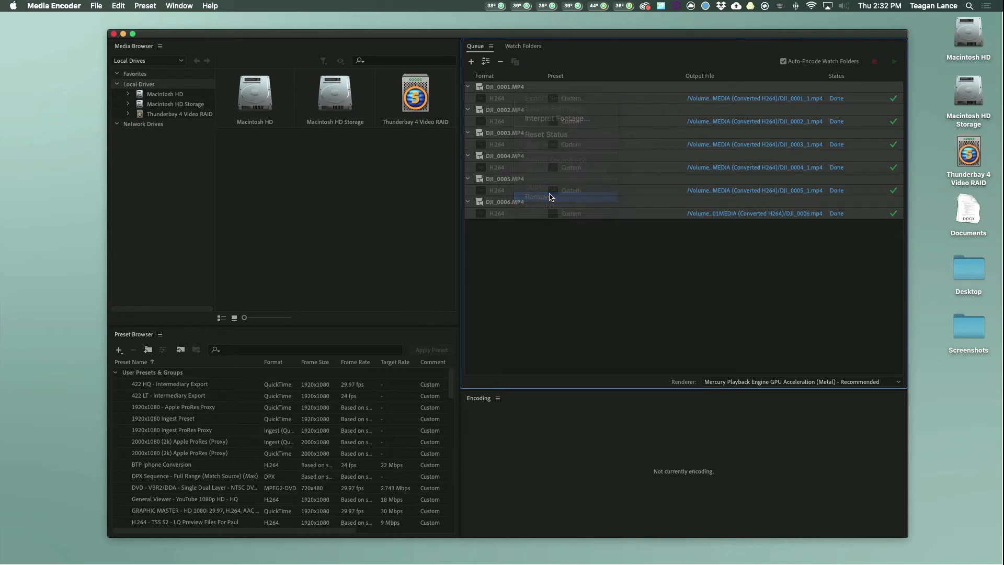
- Remove the finished H.264 jobs from the queue and close the Media Encoder window
left_click(535, 196)
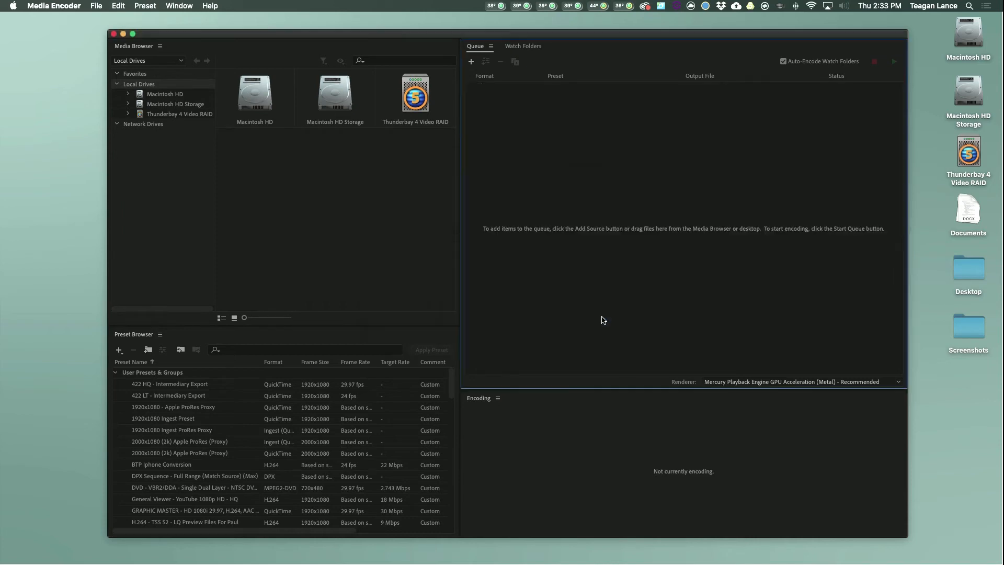
mouse_move(115, 34)
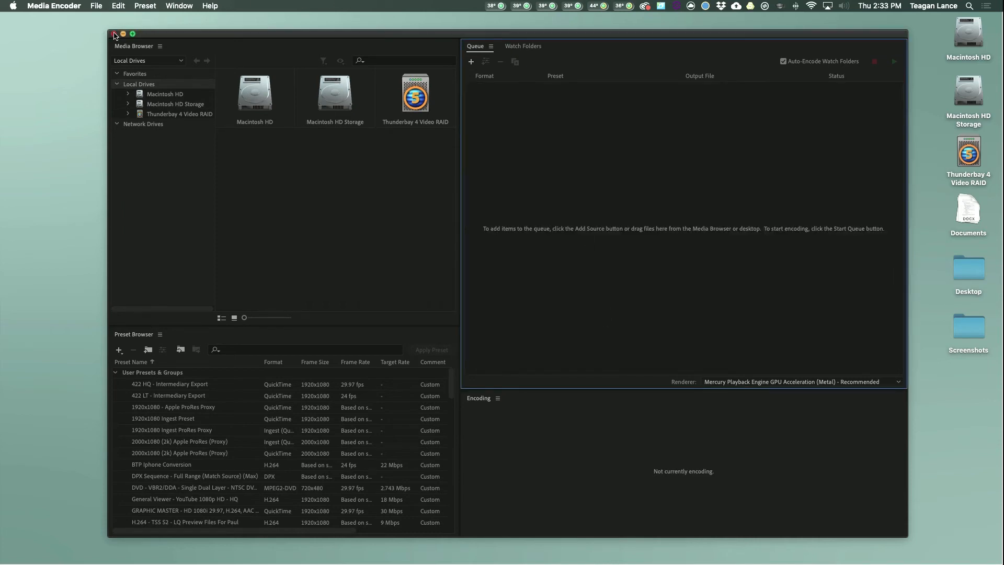
left_click(116, 35)
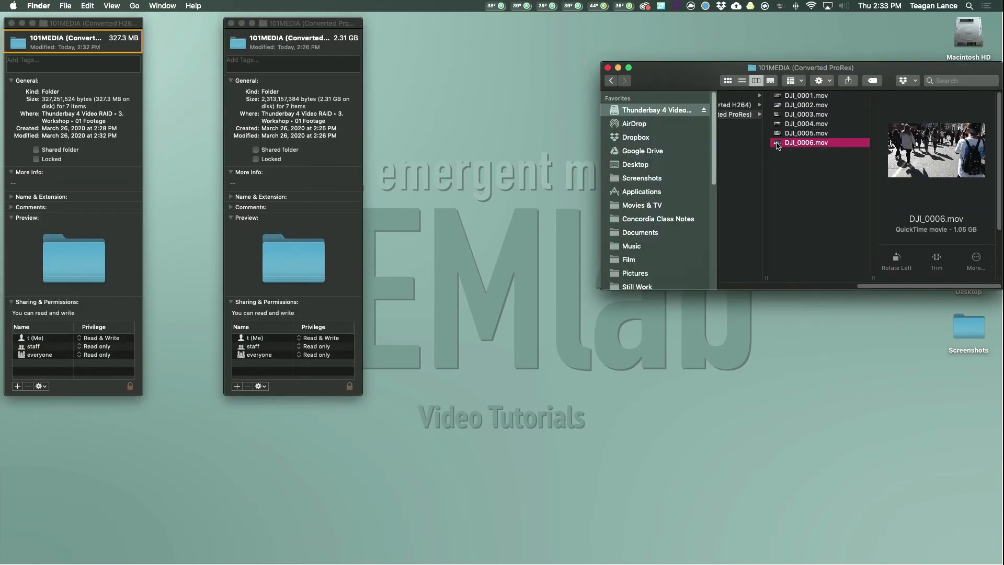
- Compare the folder sizes and play DJI_0006.mov from the Converted ProRes folder
left_click(292, 38)
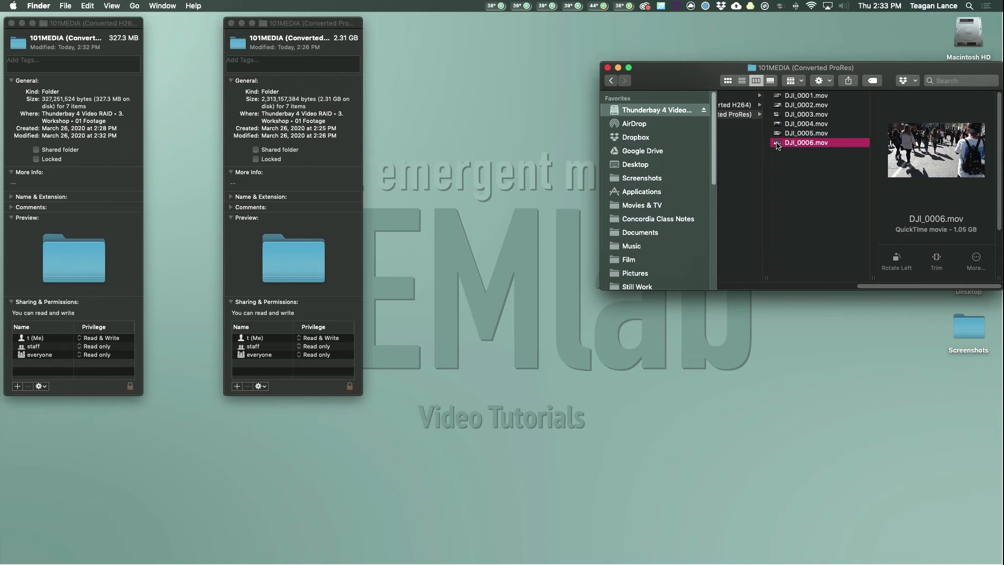
double_click(805, 142)
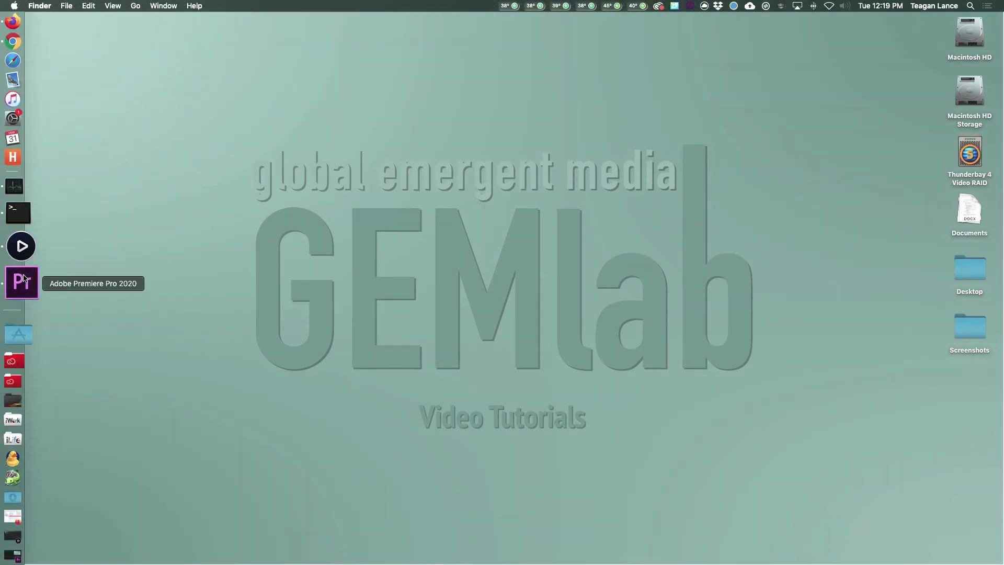
- Launch Premiere Pro, expand the 01 Footage bin and confirm the clips' descriptions, selecting the first original clip
left_click(21, 282)
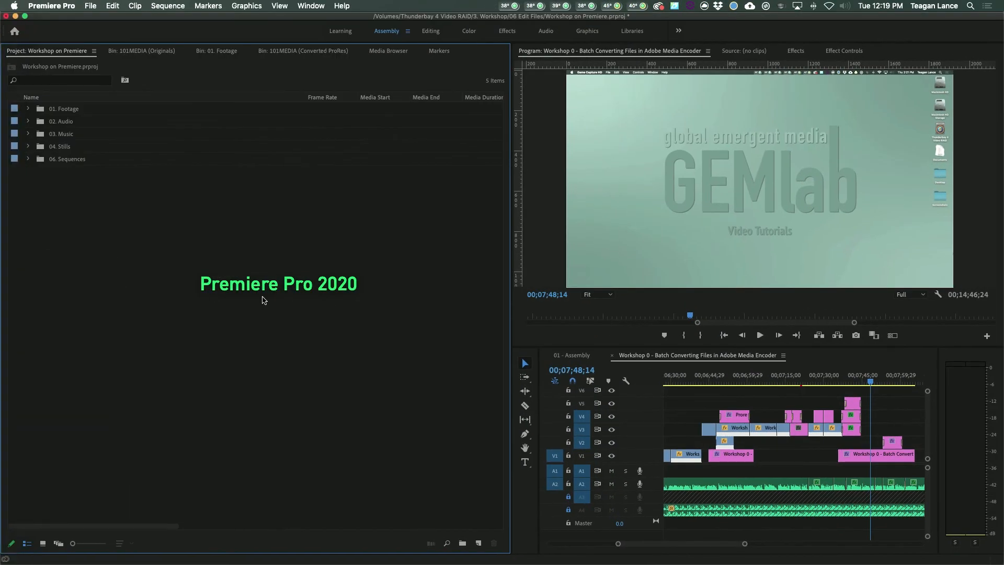
left_click(27, 108)
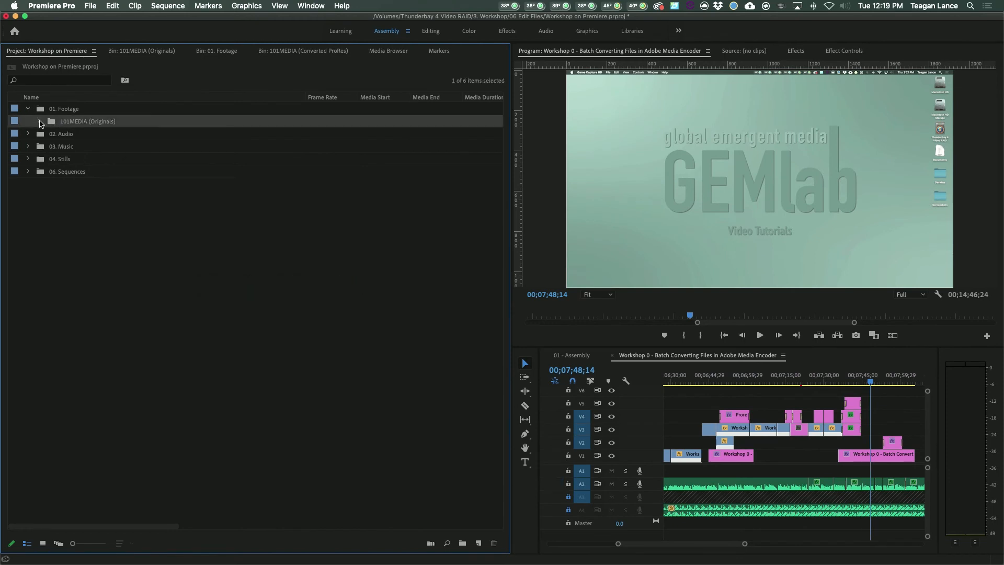
left_click(39, 121)
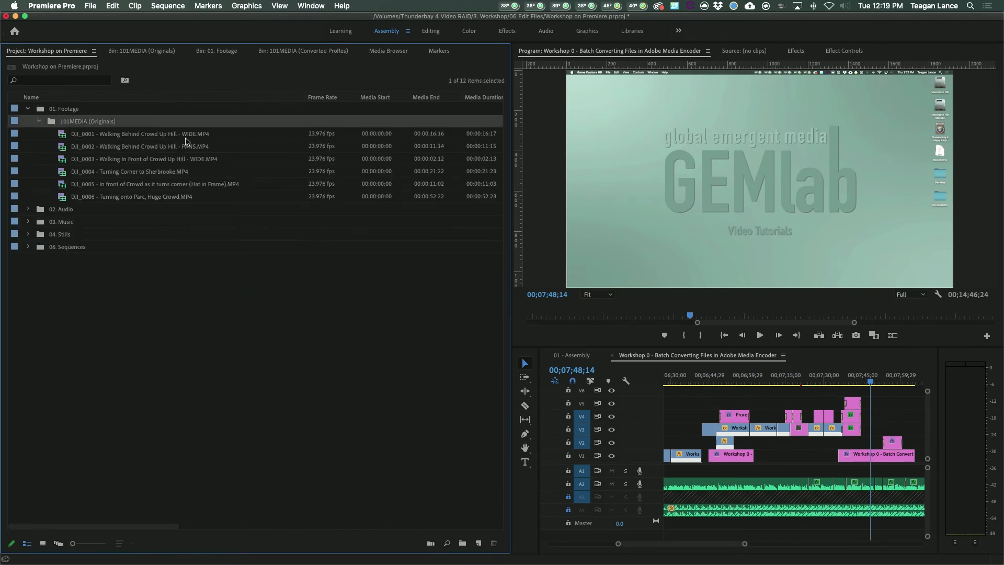
mouse_move(155, 530)
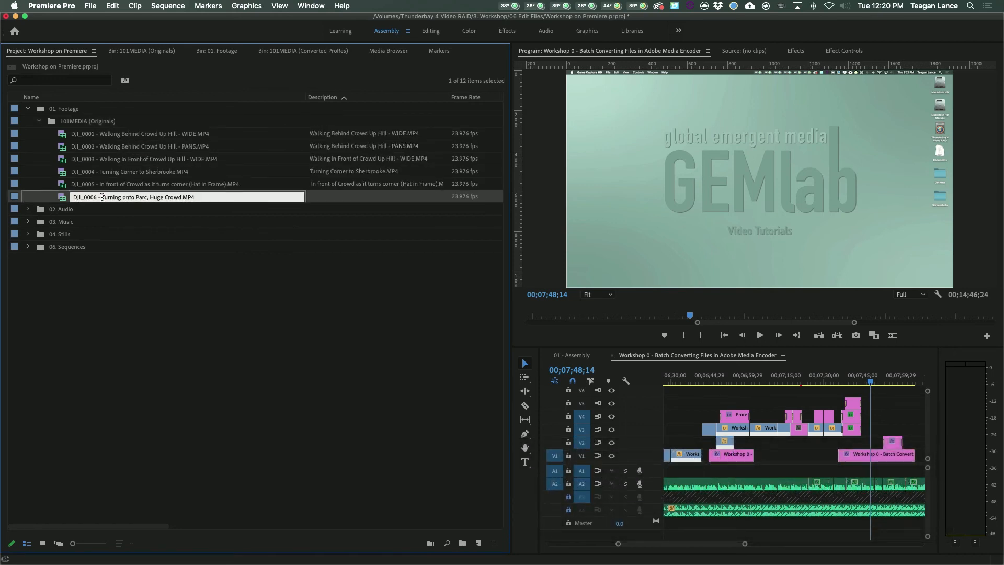
key("Return")
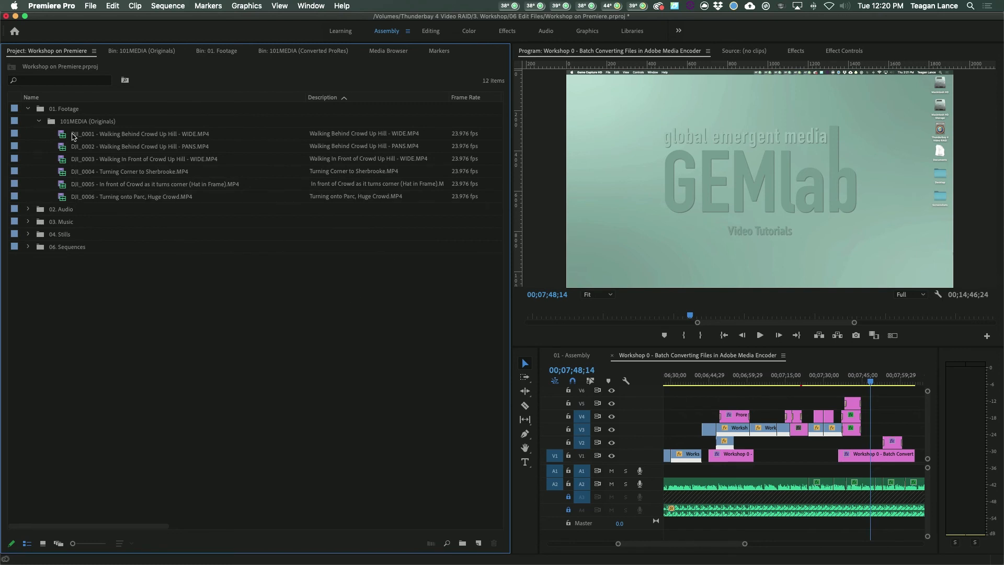
left_click(142, 133)
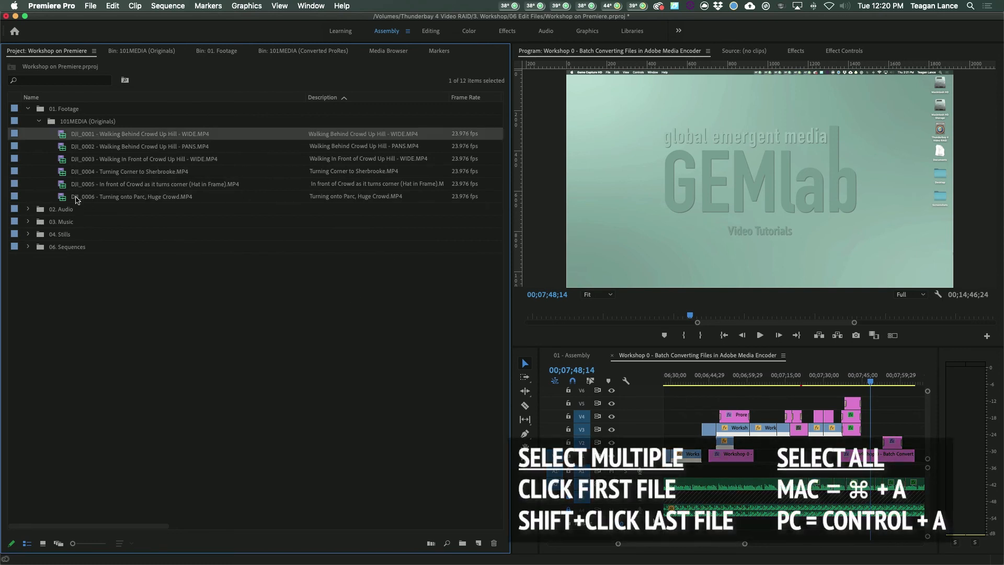
- Make the six selected DJI clips offline with 'Media Files Remain on Disk'
right_click(75, 135)
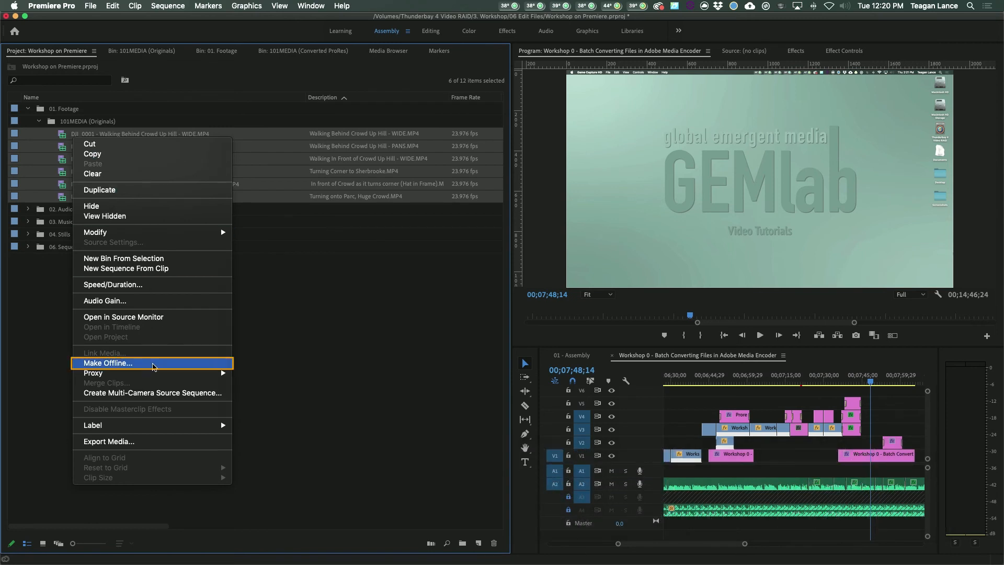
mouse_move(198, 366)
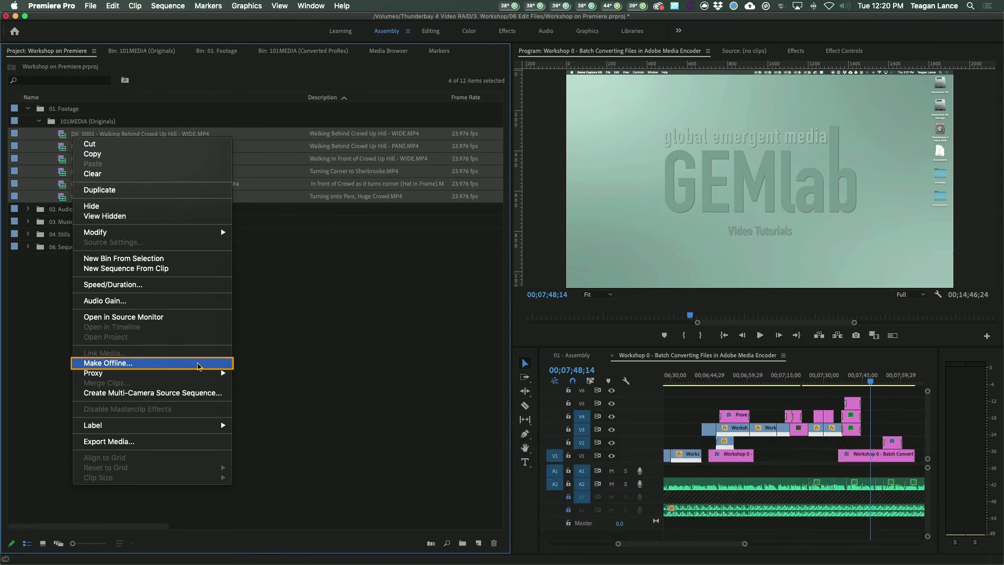
left_click(107, 362)
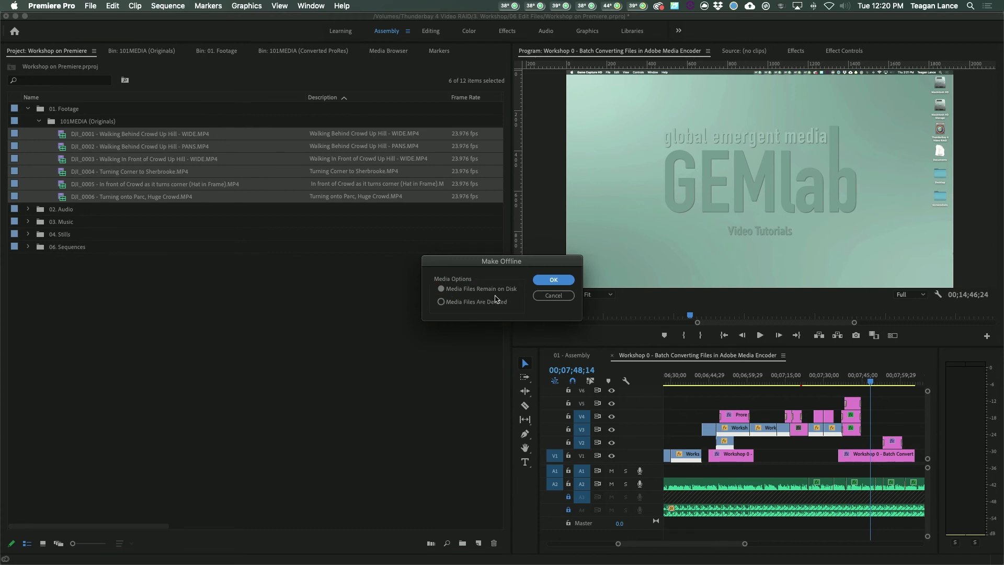
left_click(552, 279)
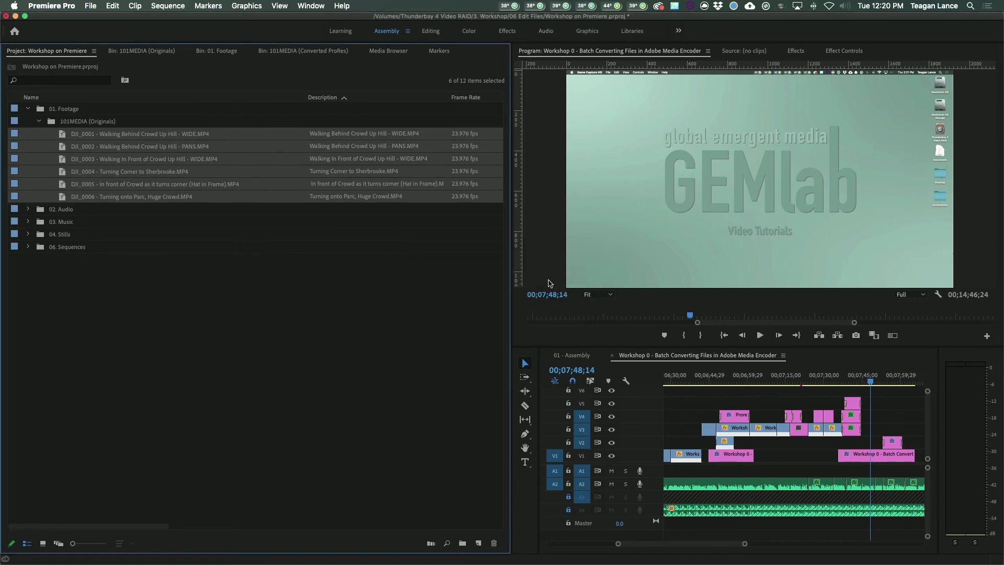
left_click(62, 133)
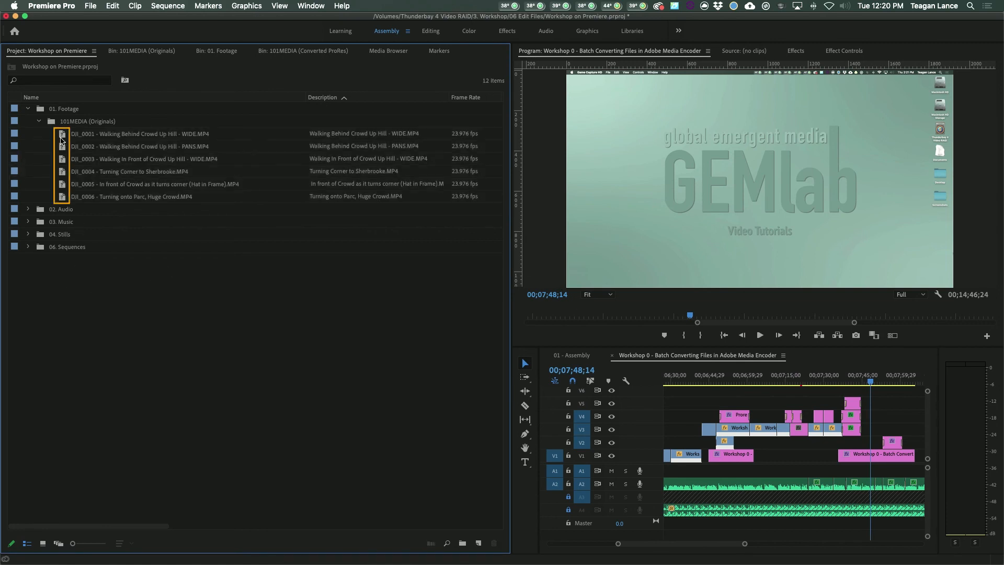
mouse_move(73, 143)
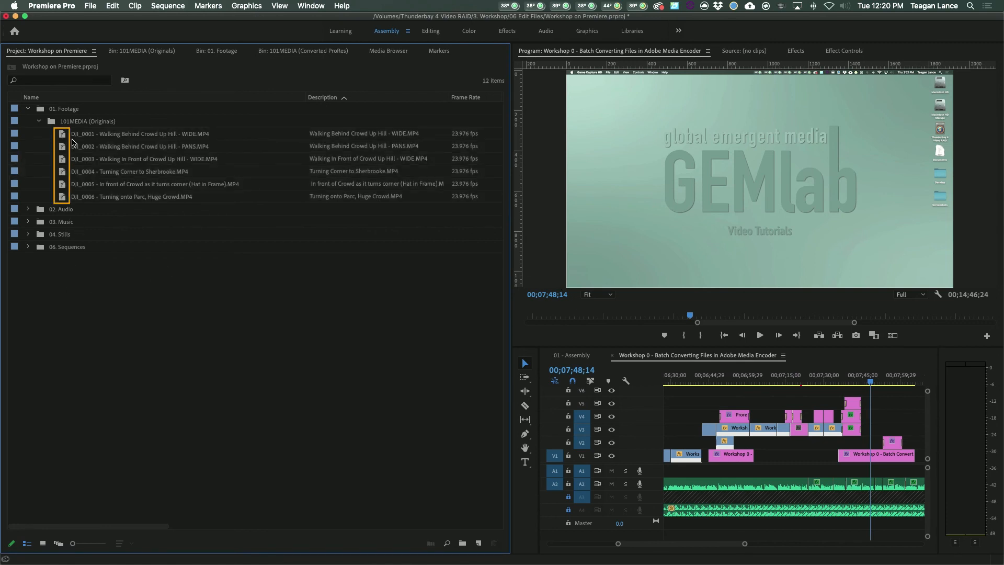
left_click(147, 133)
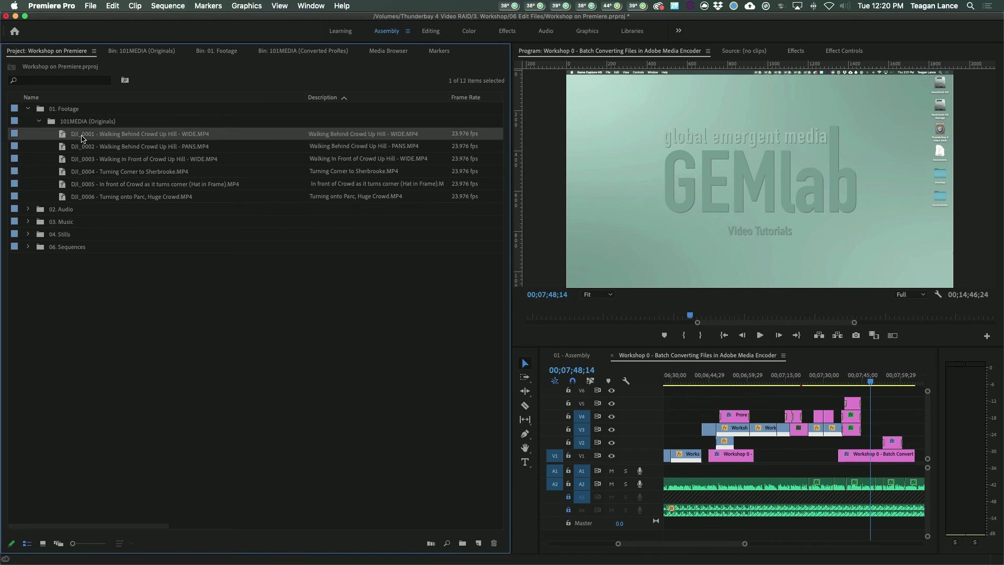
- Start Link Media for the offline clips with File Extension matching unchecked, then Locate
right_click(82, 138)
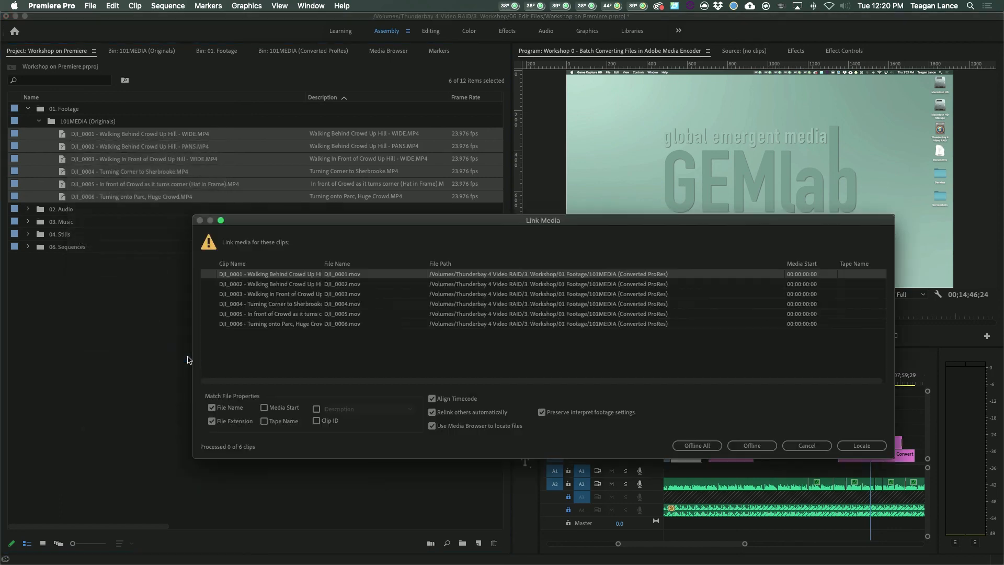
mouse_move(355, 299)
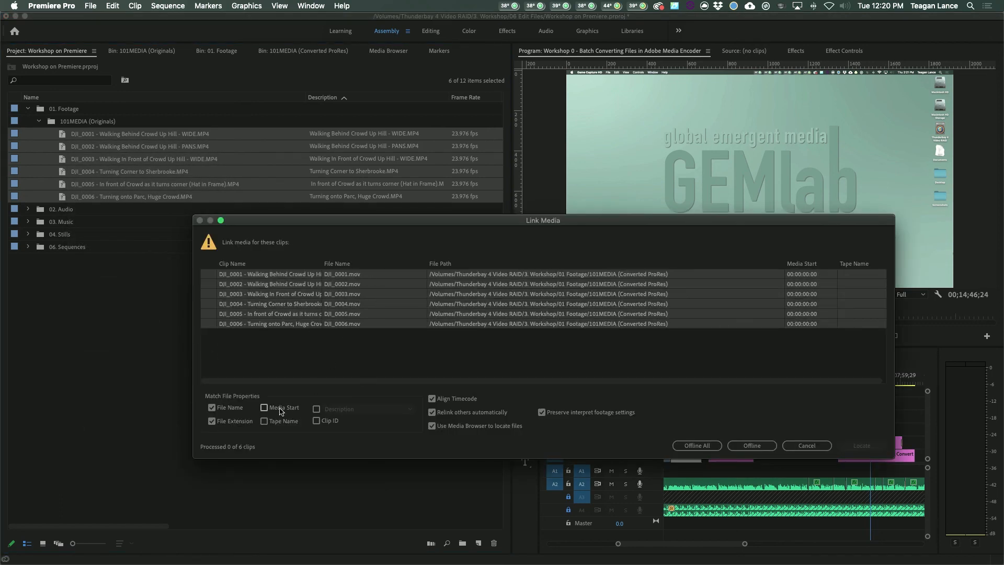
left_click(211, 420)
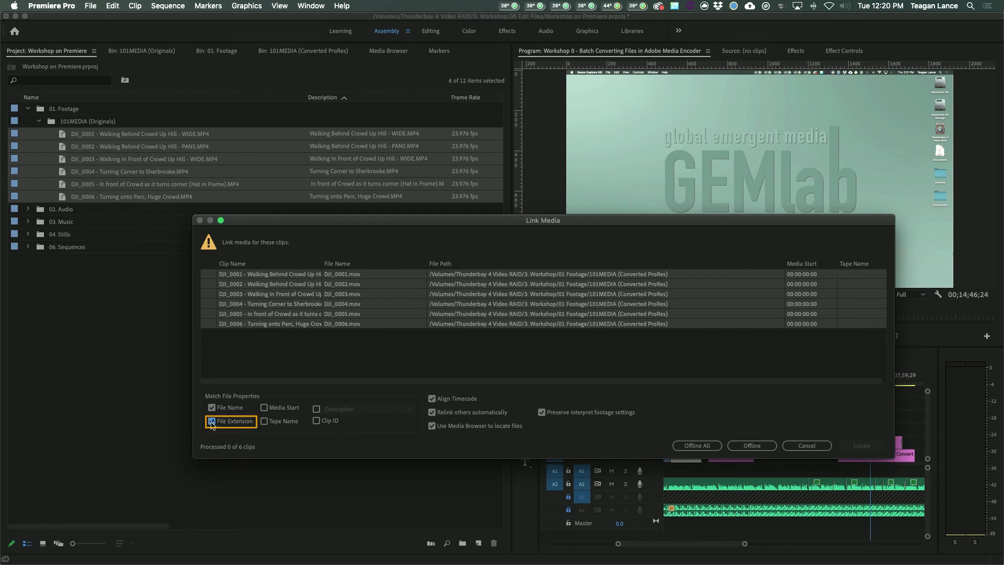
left_click(211, 421)
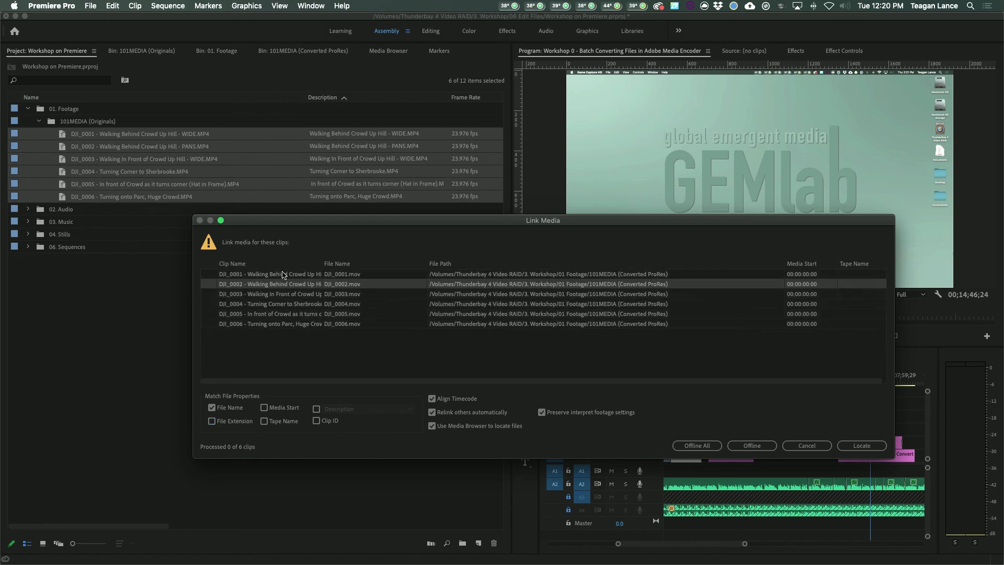
left_click(860, 445)
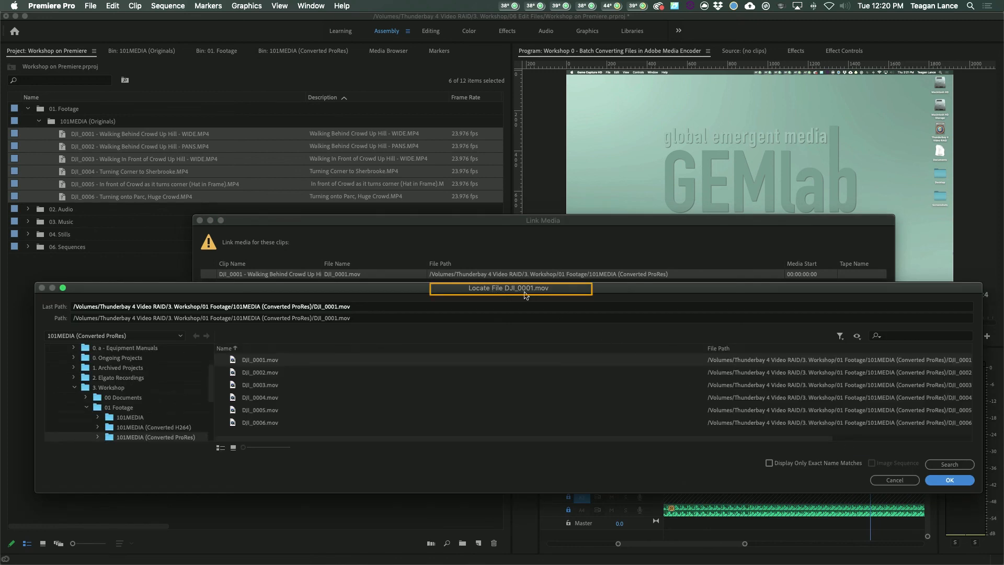
mouse_move(498, 296)
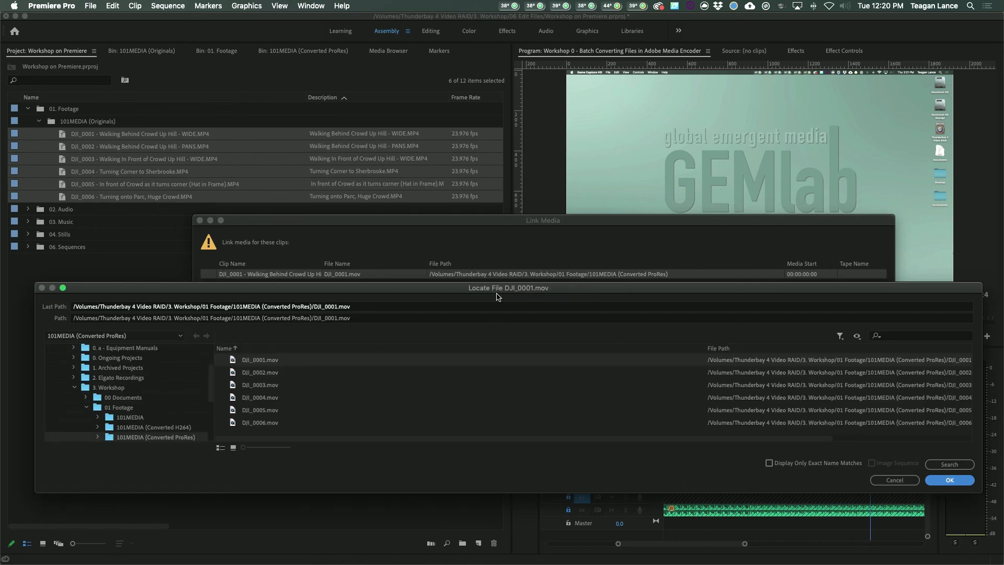
- Relink the clips to DJI_0001.mov in the 101MEDIA (Converted ProRes) folder, bringing all six back online
left_click(130, 417)
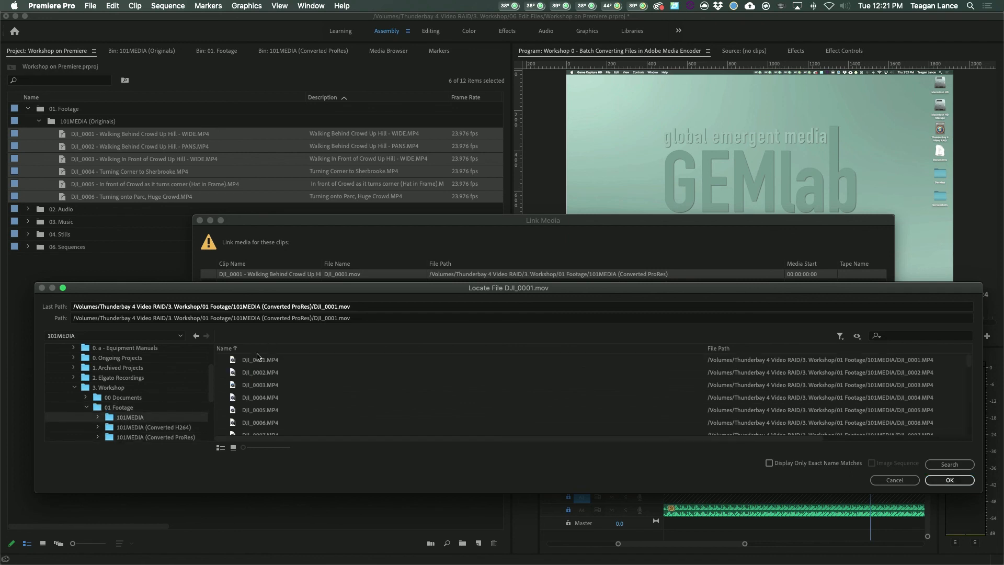
left_click(155, 437)
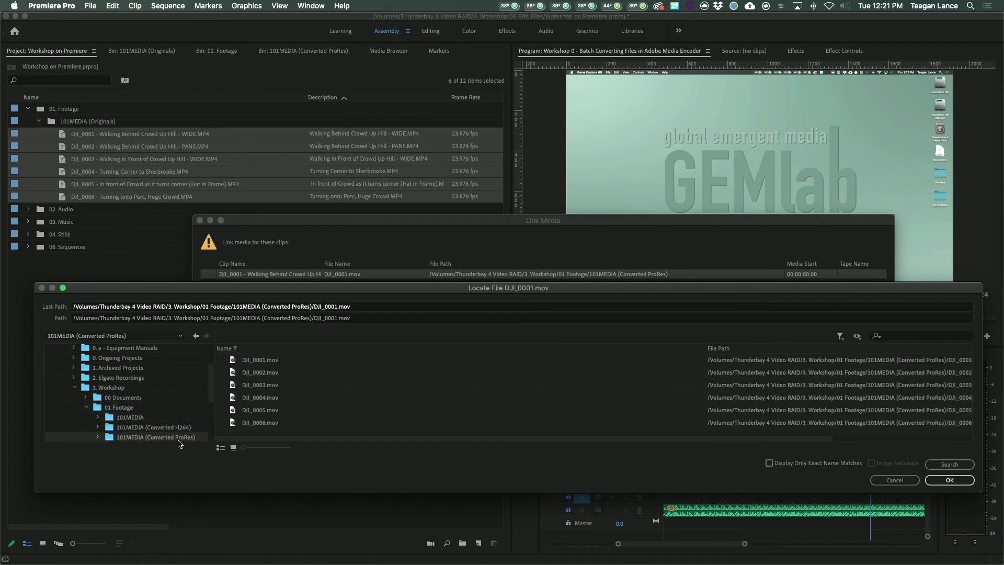
left_click(261, 359)
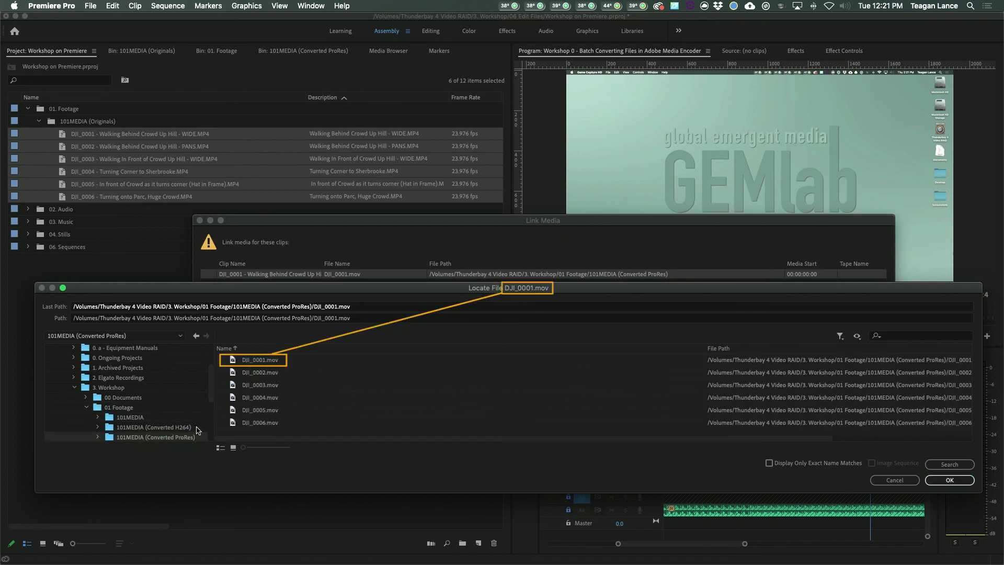
mouse_move(452, 314)
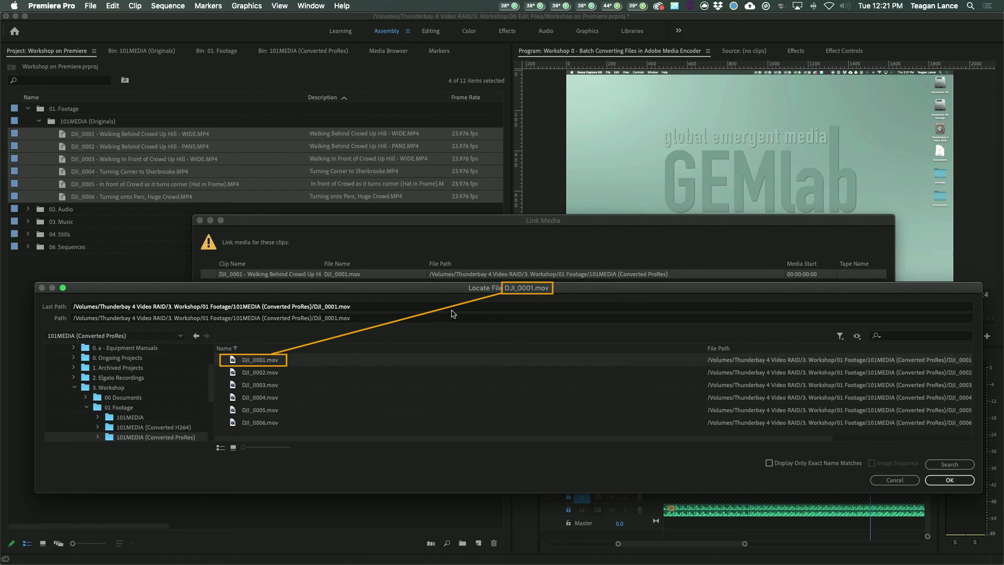
left_click(949, 480)
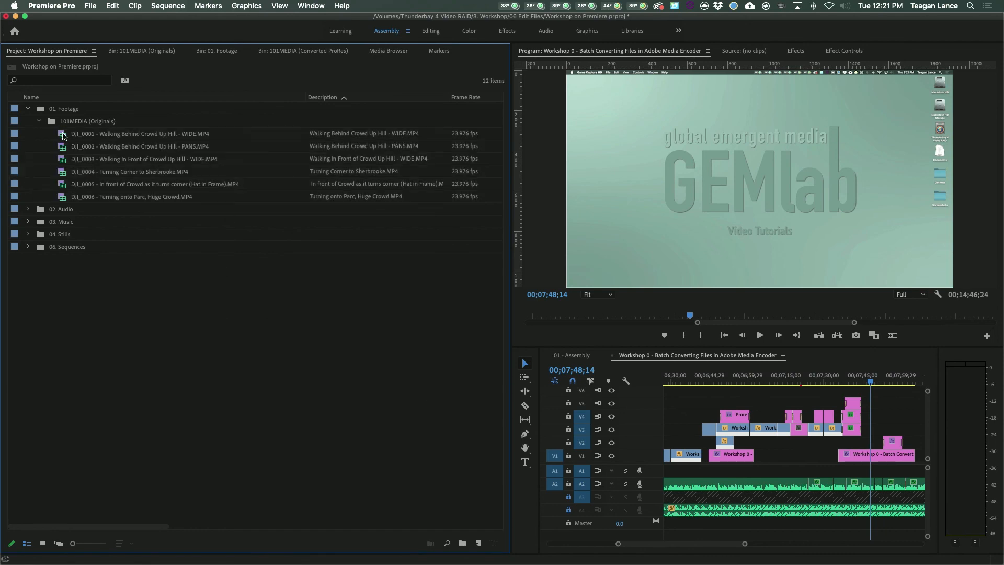
- View DJI_0001's Properties and confirm its path points to DJI_0001.mov in the Converted ProRes folder
left_click(139, 132)
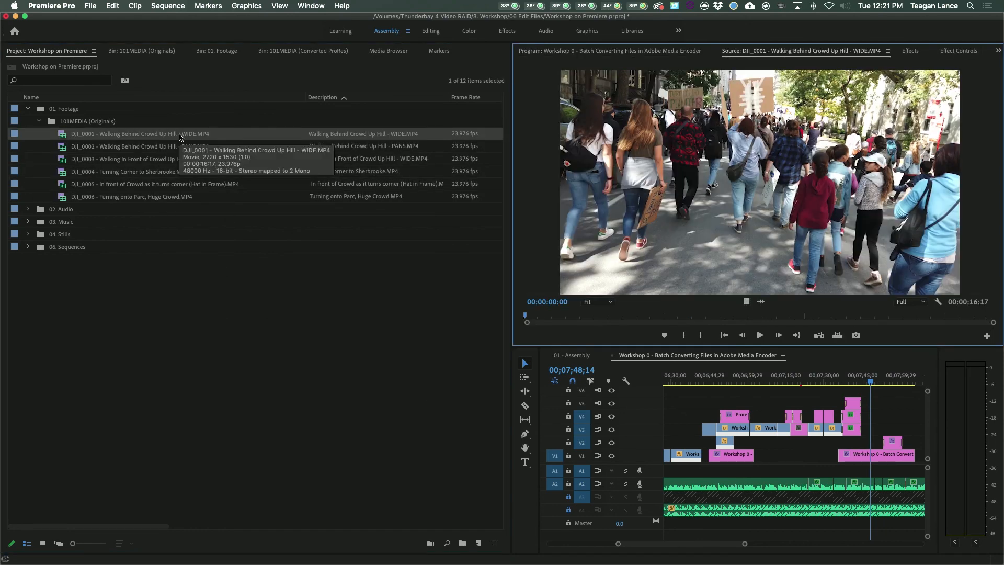
right_click(150, 133)
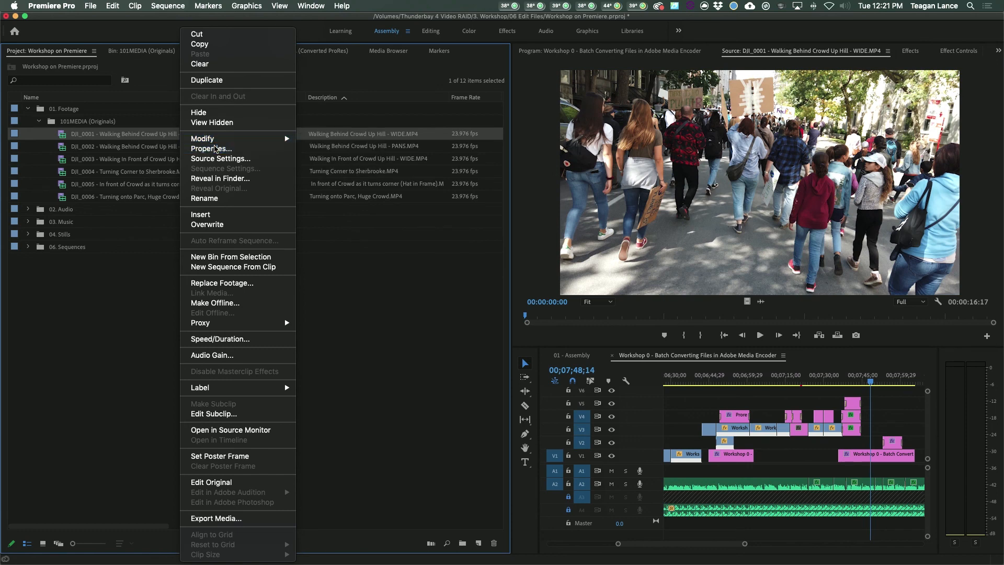
left_click(213, 149)
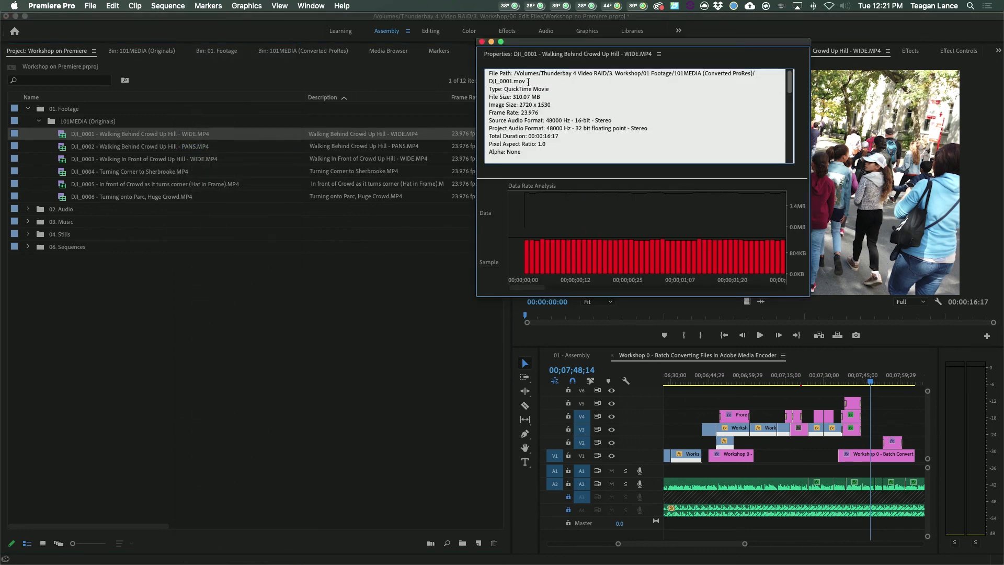
double_click(508, 80)
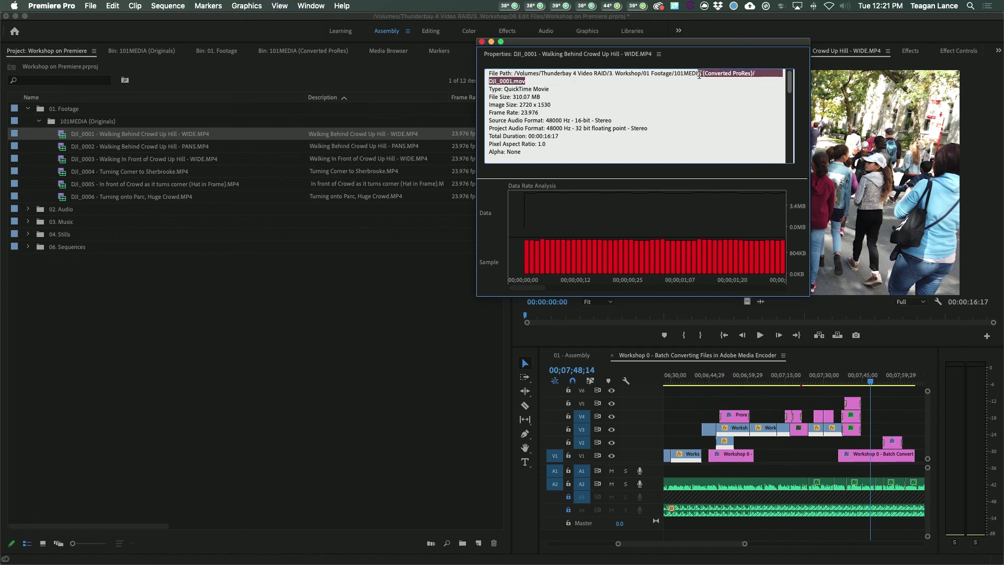
mouse_move(687, 238)
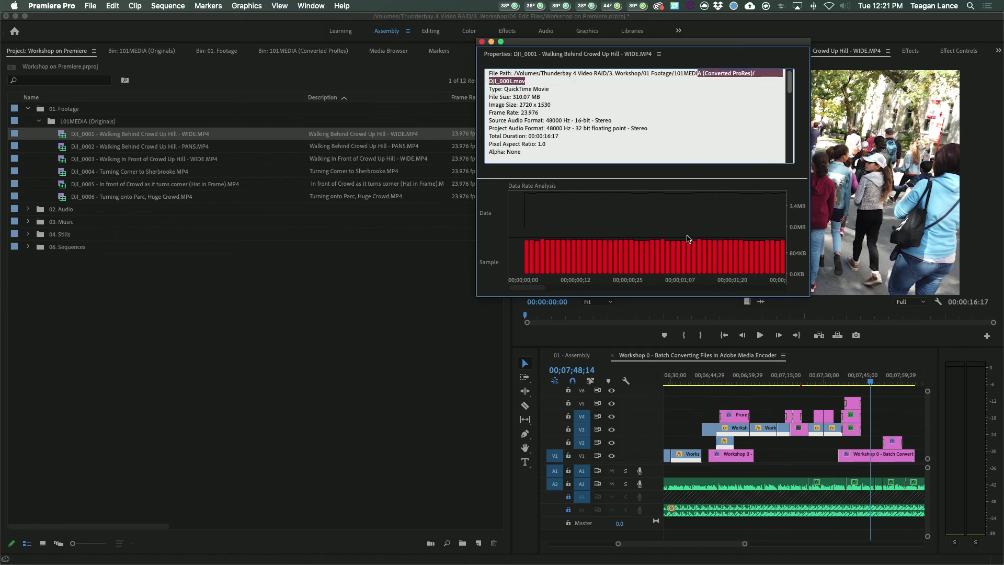